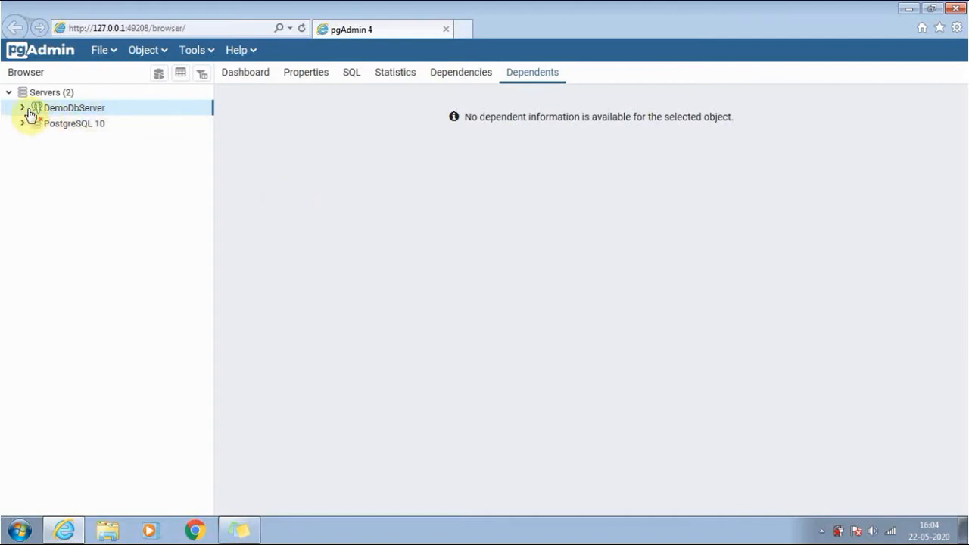
- Expand DemoDbServer down to demo_db and select the public schema's Tables node
click(22, 107)
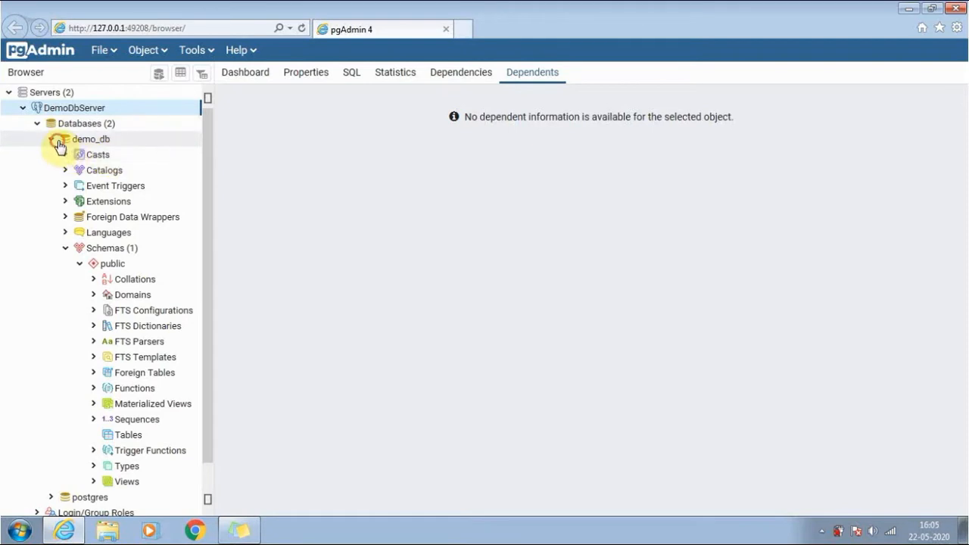
click(59, 138)
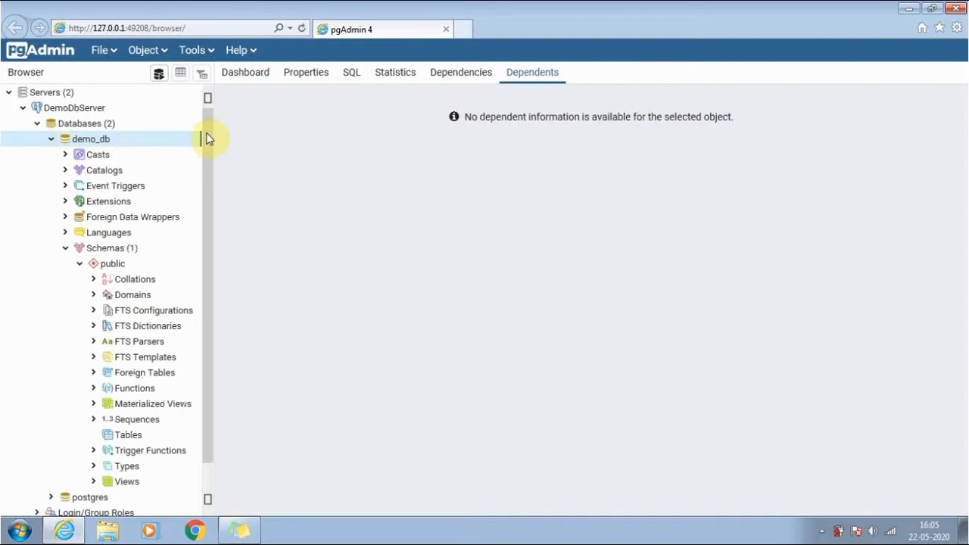
scroll(down, 3)
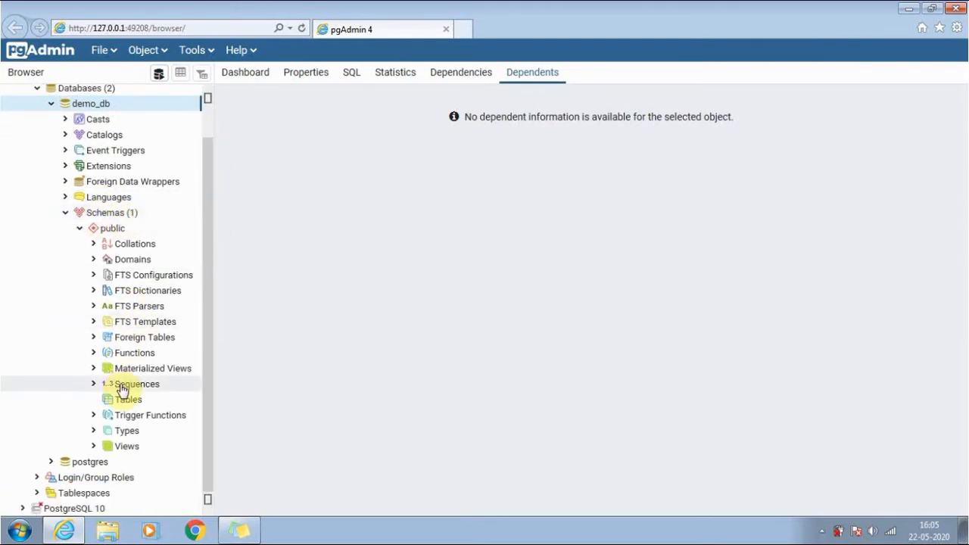
click(127, 399)
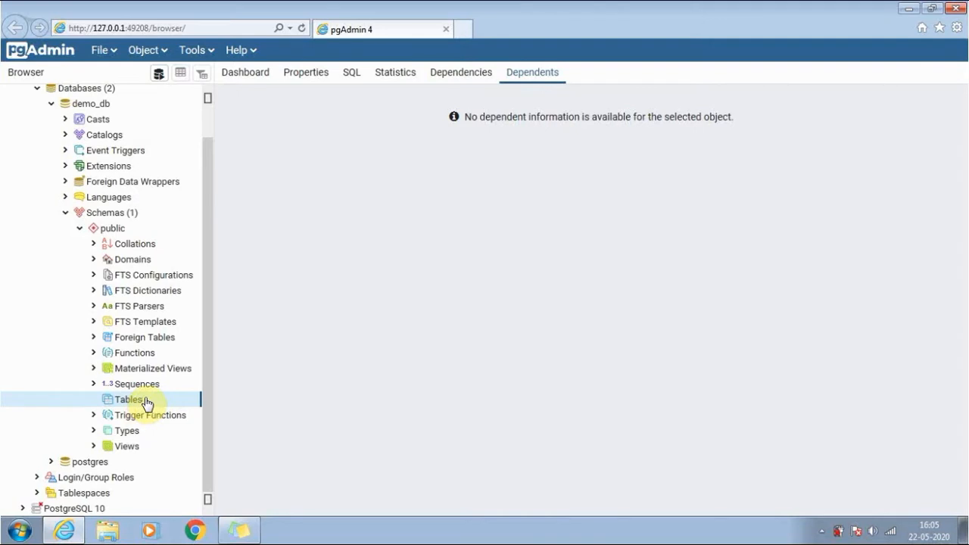
mouse_move(157, 400)
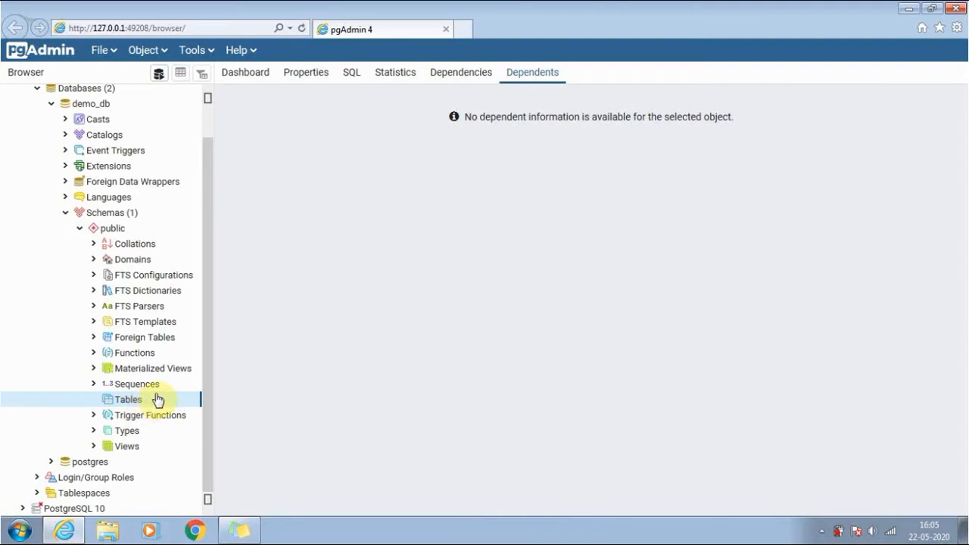
mouse_move(159, 111)
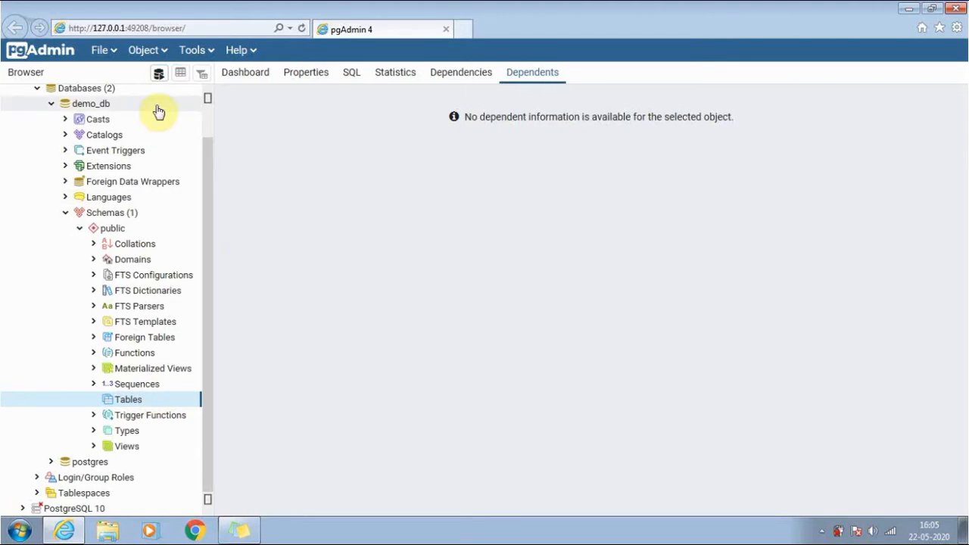
- Open a Query Tool on demo_db and begin a CREATE TABLE employee( statement
click(158, 73)
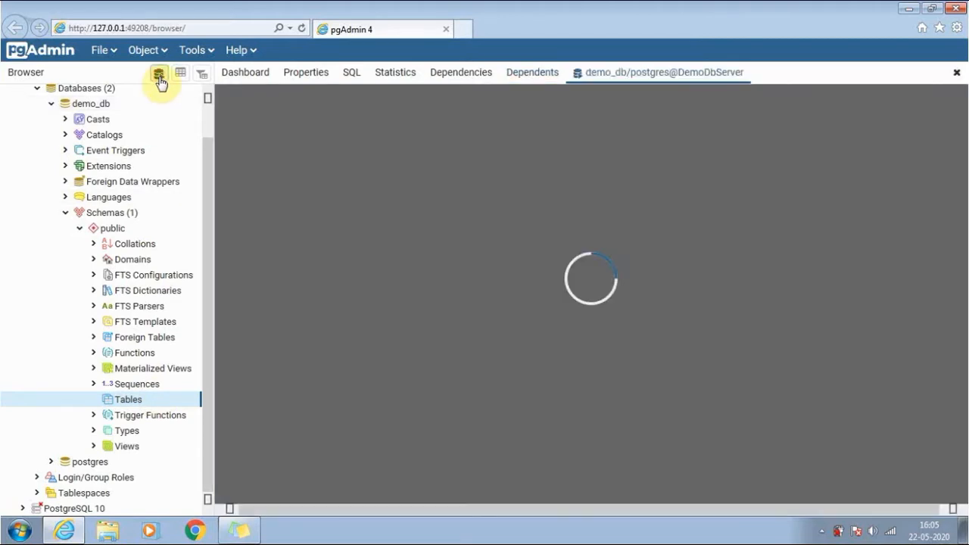
click(159, 72)
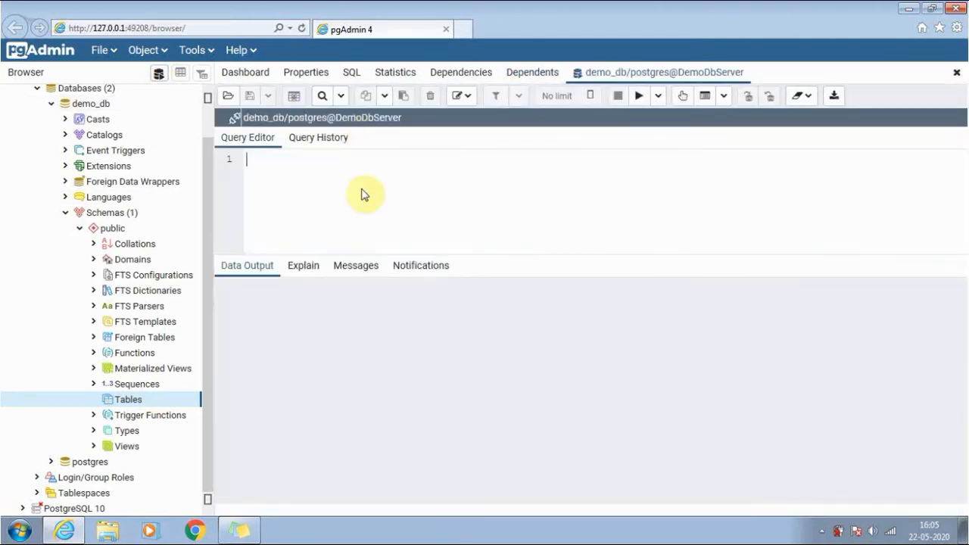
text(cr)
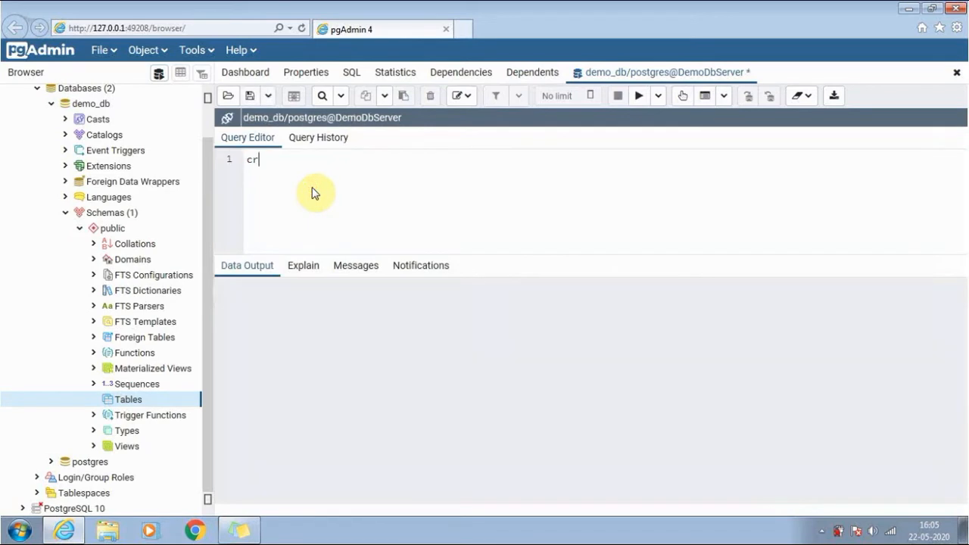
text(EATE ta)
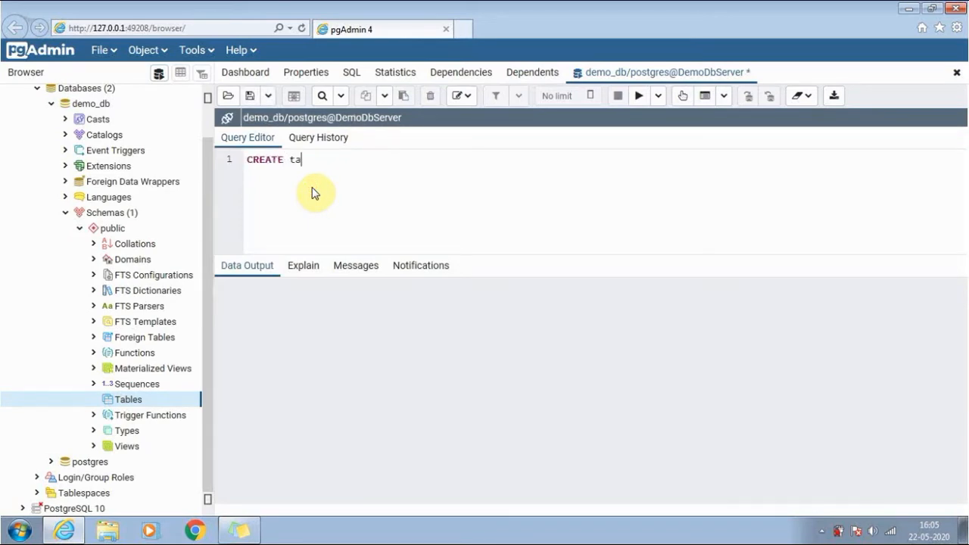
text(b)
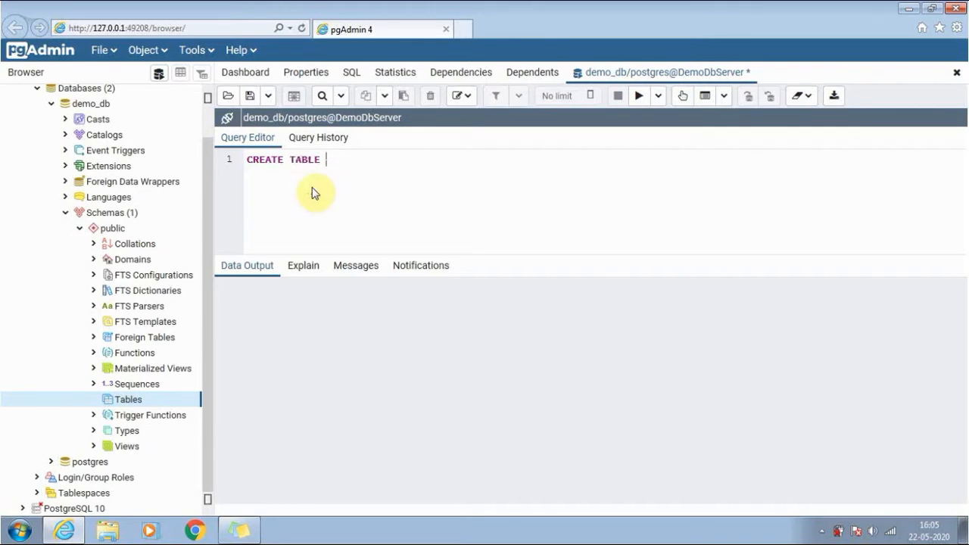
text(emp)
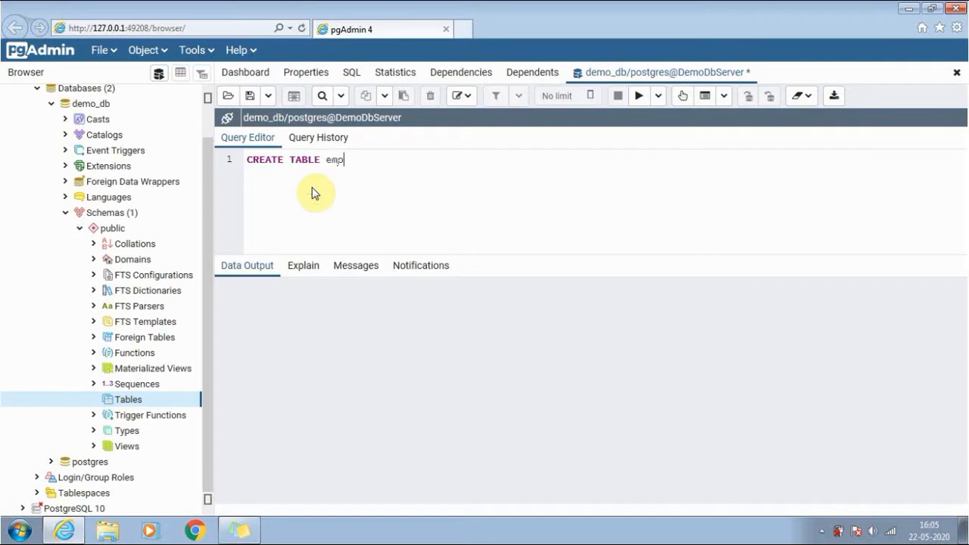
text(loyee)
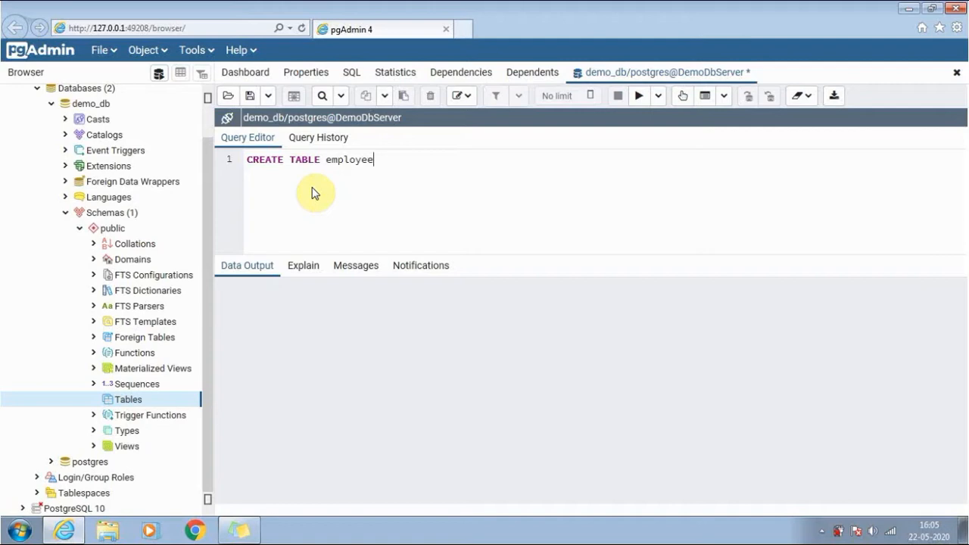
text(())
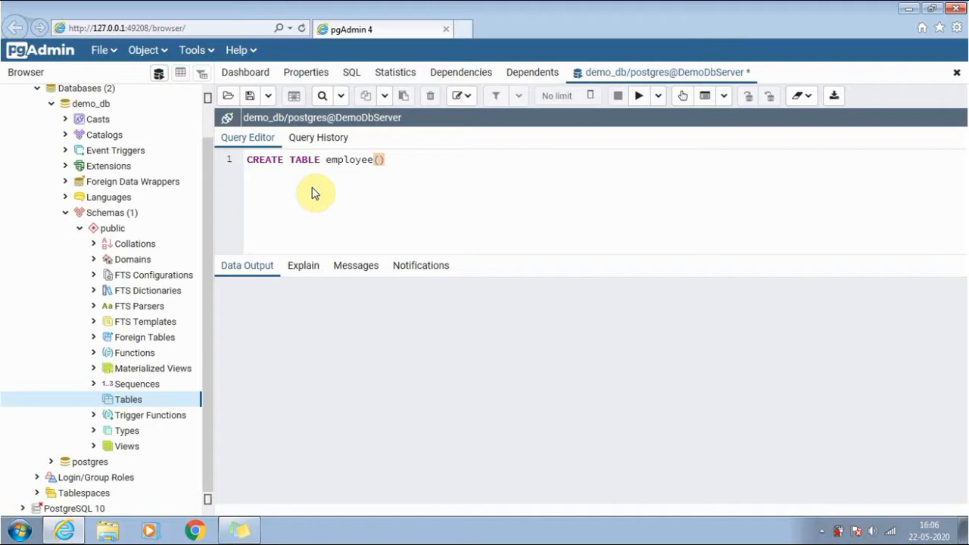
- Define columns eid int NOT NULL PRIMARY KEY and name VARCHAR(25)
text(e1)
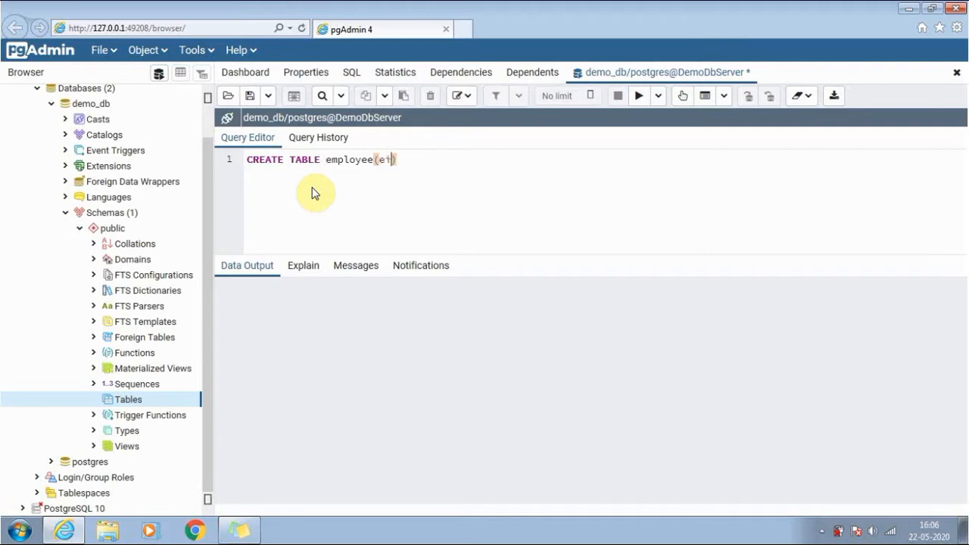
text(d)
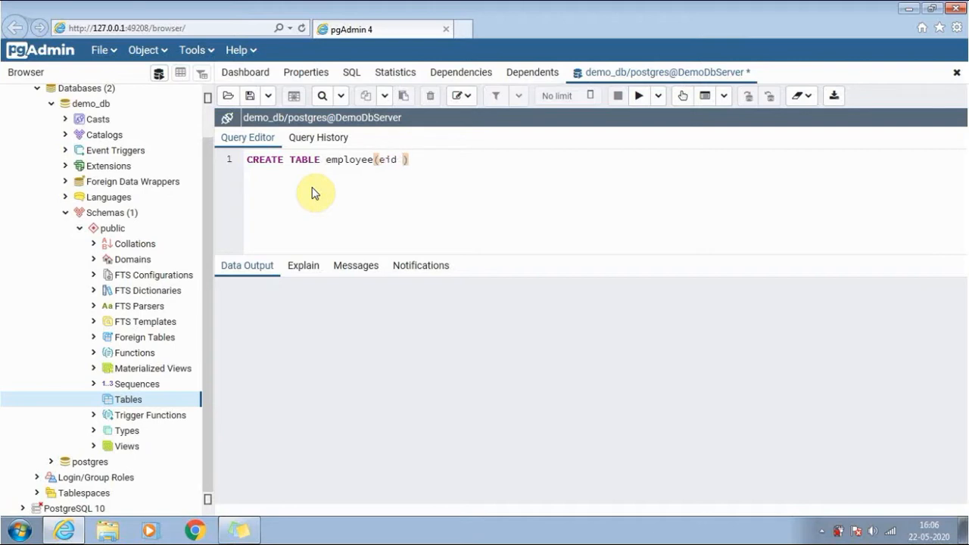
text(int)
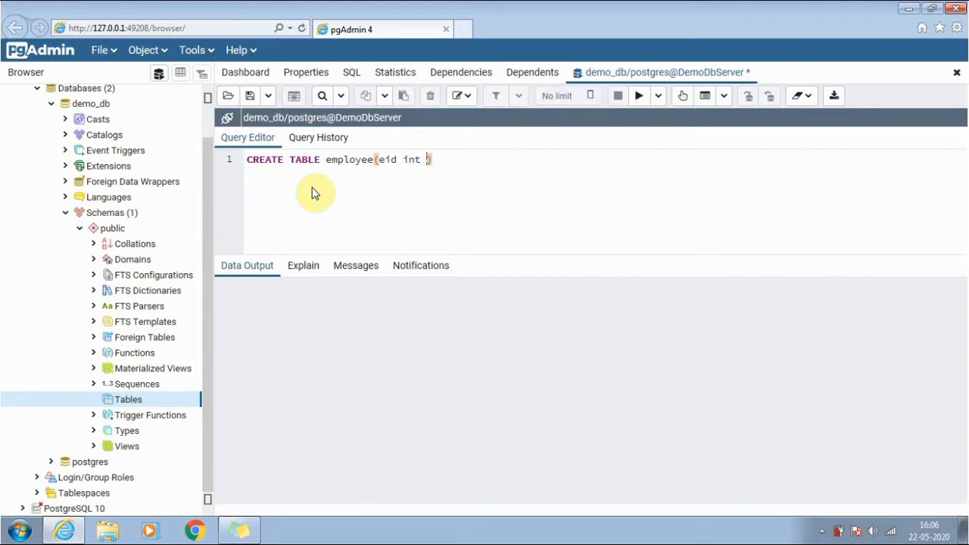
text(NOT NULL)
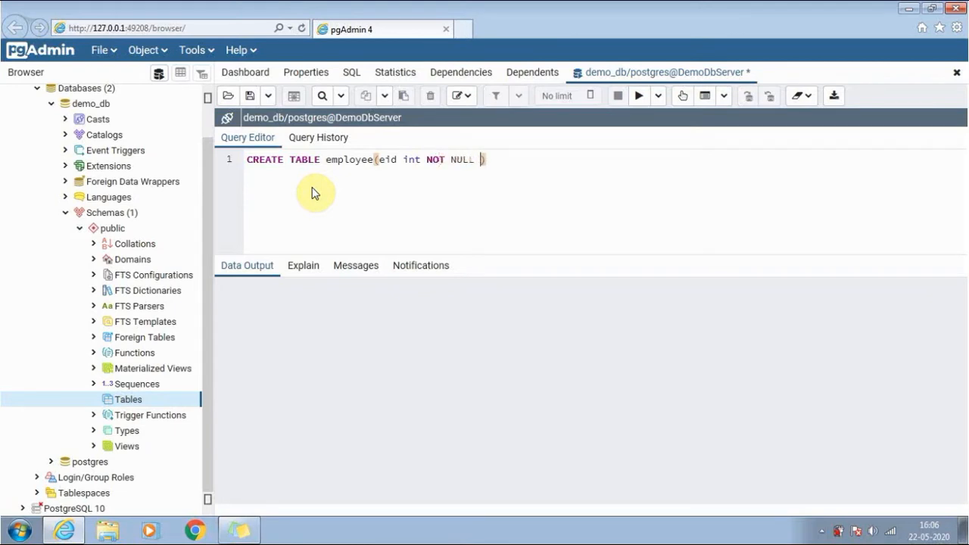
text(P)
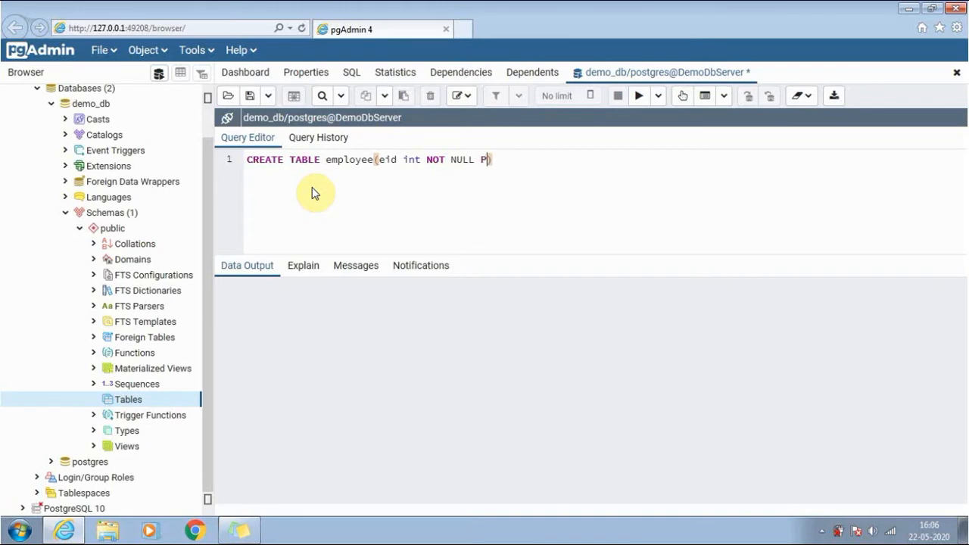
text(RIM)
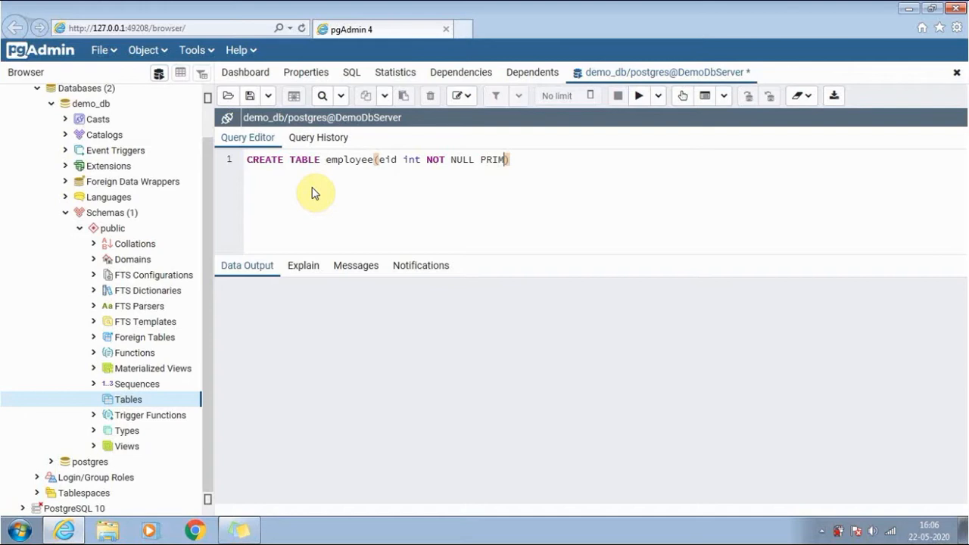
text(ARY L)
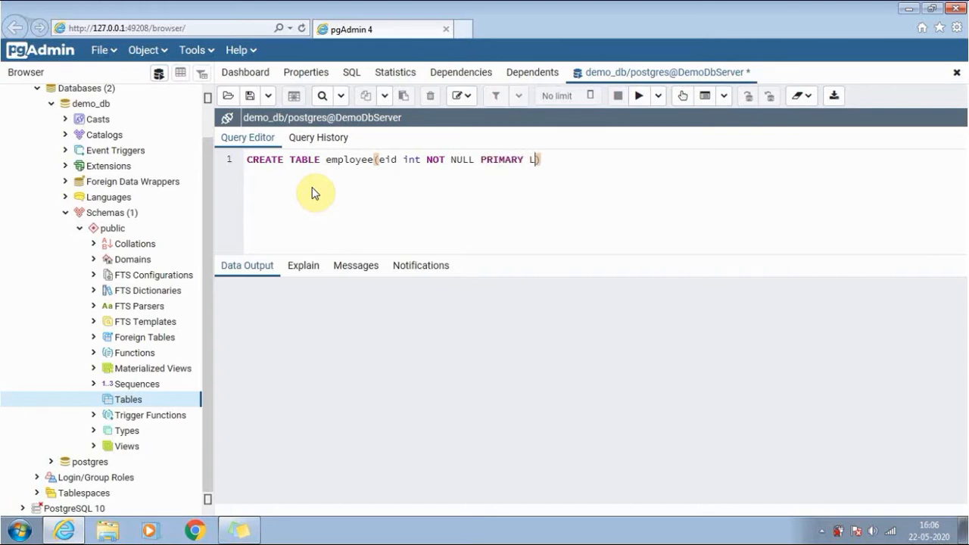
text(EY)
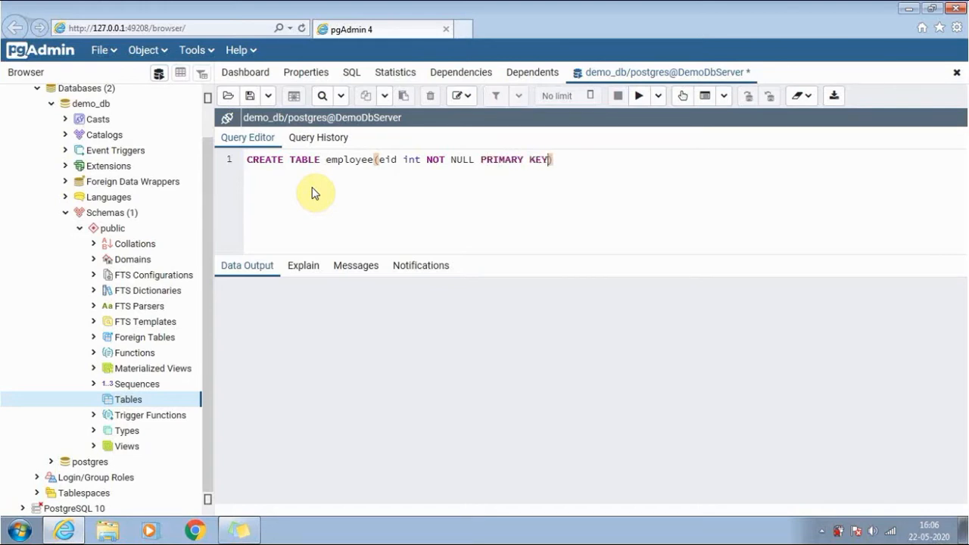
text(,)
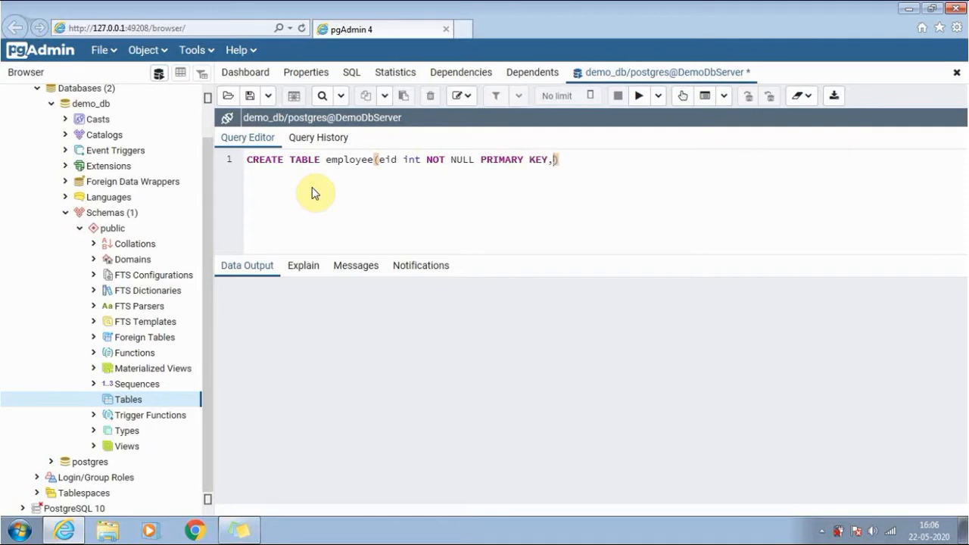
text(name)
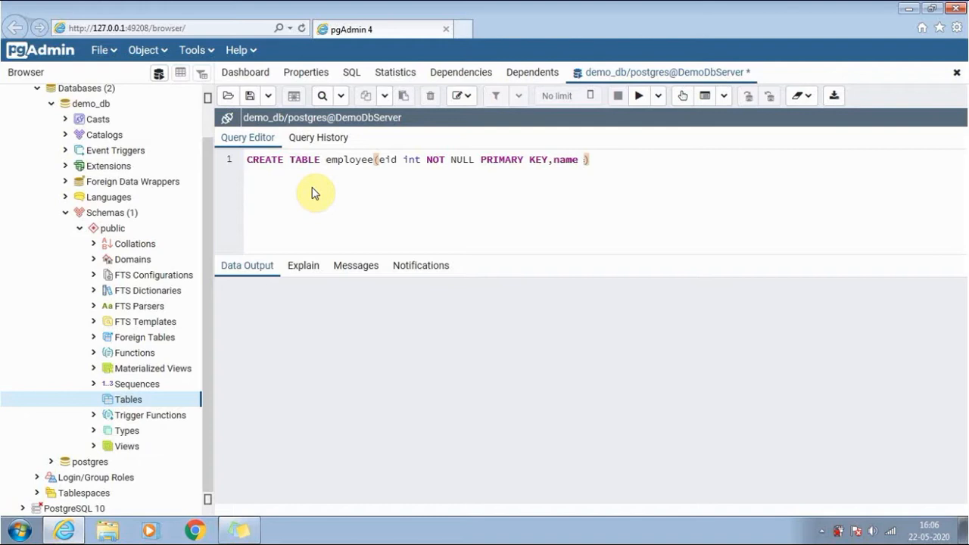
text(varcn)
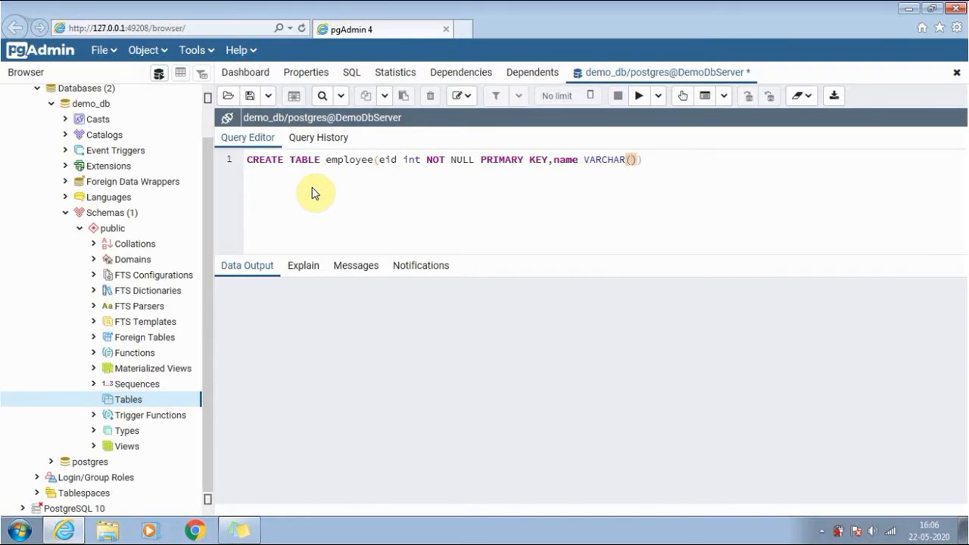
text(25)
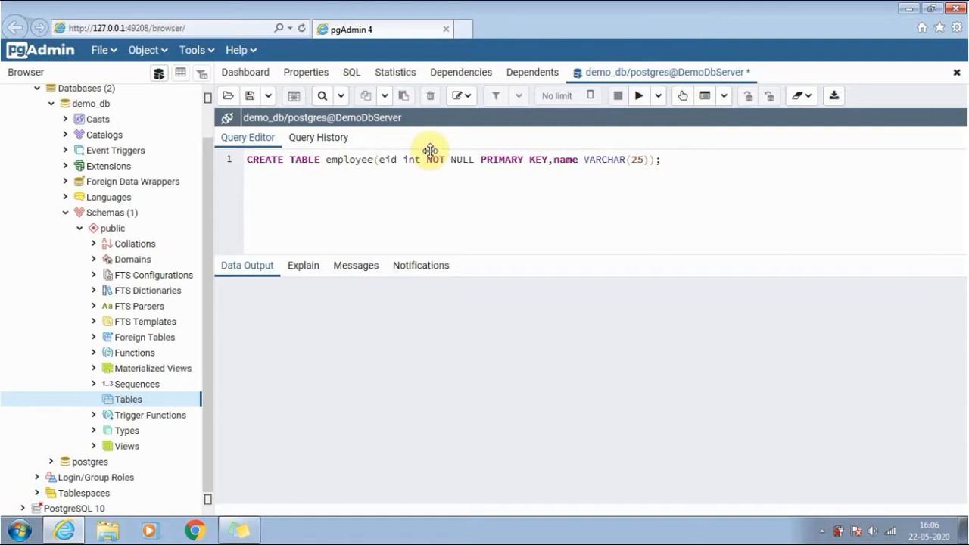
mouse_move(640, 96)
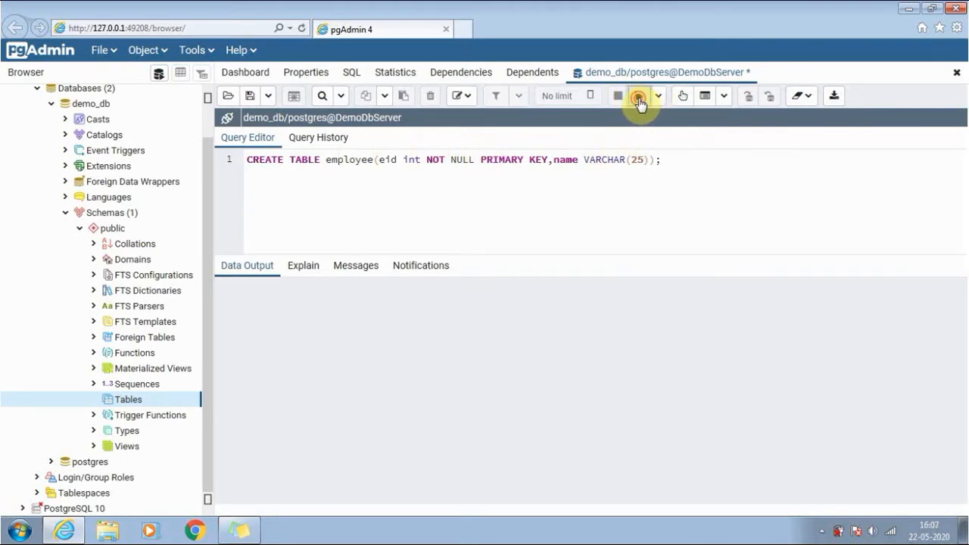
- Execute the CREATE TABLE statement and refresh Tables so employee appears
click(639, 96)
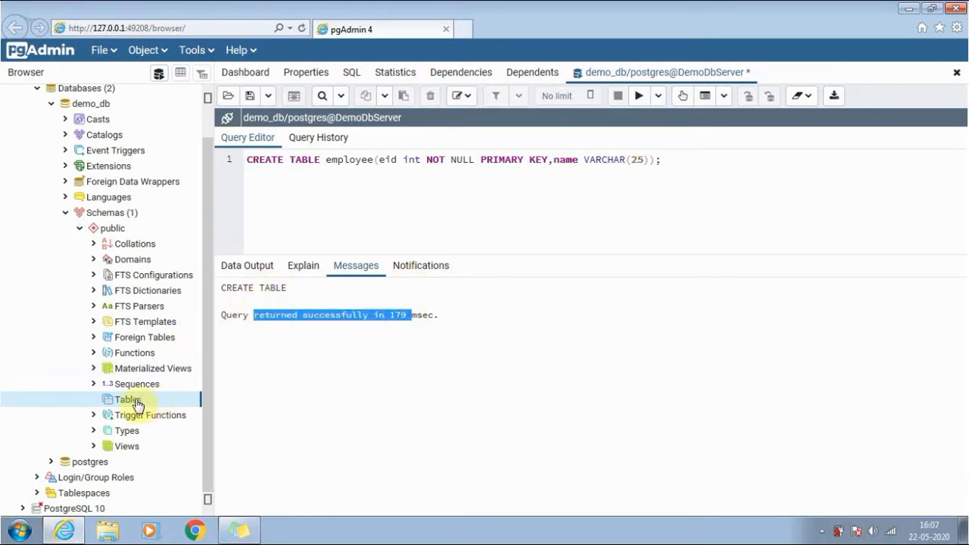
right_click(127, 399)
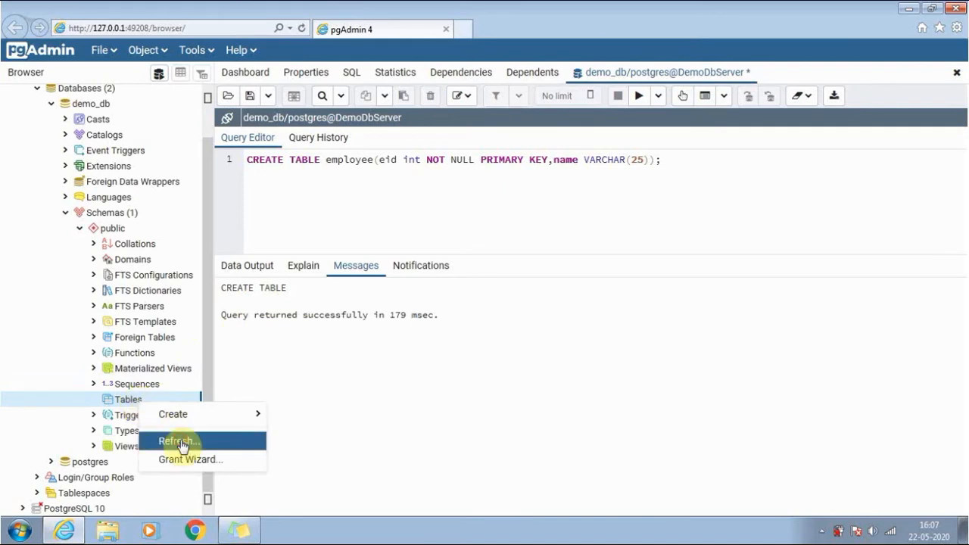
click(178, 441)
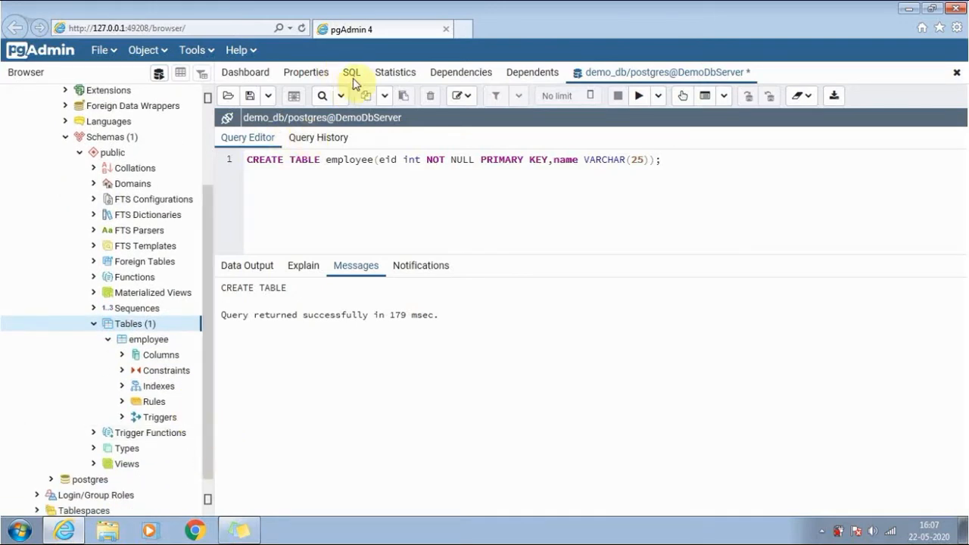
- View the SQL for employee and its eid and name columns, then collapse employee
click(350, 72)
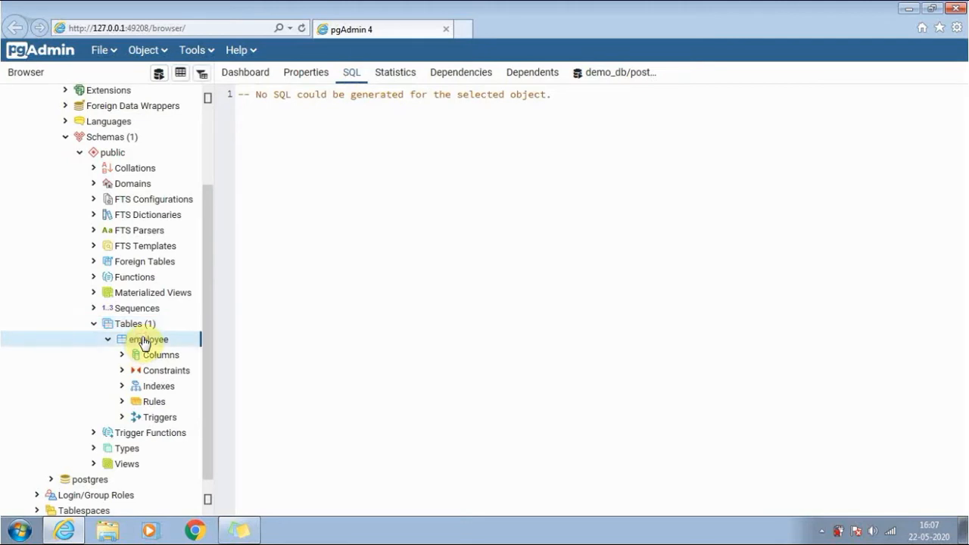
click(149, 339)
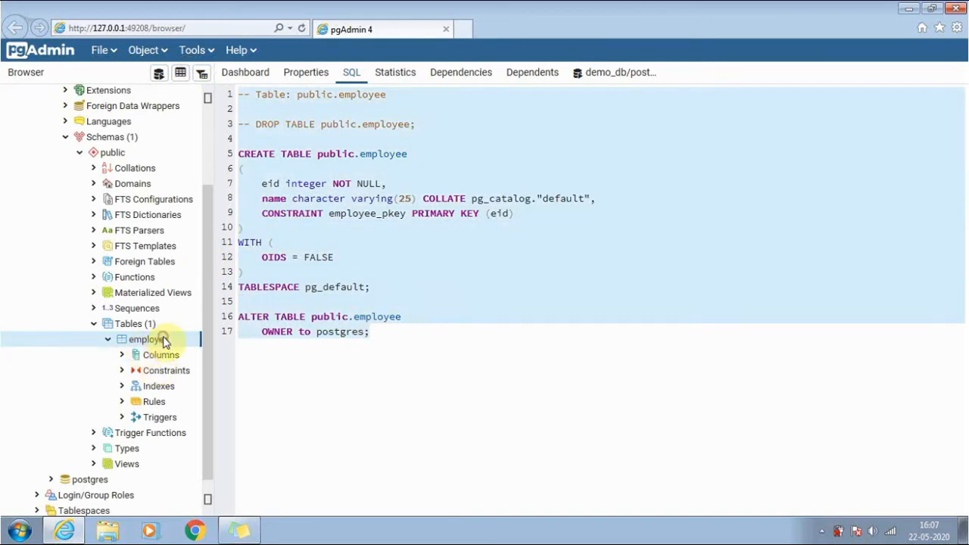
mouse_move(127, 360)
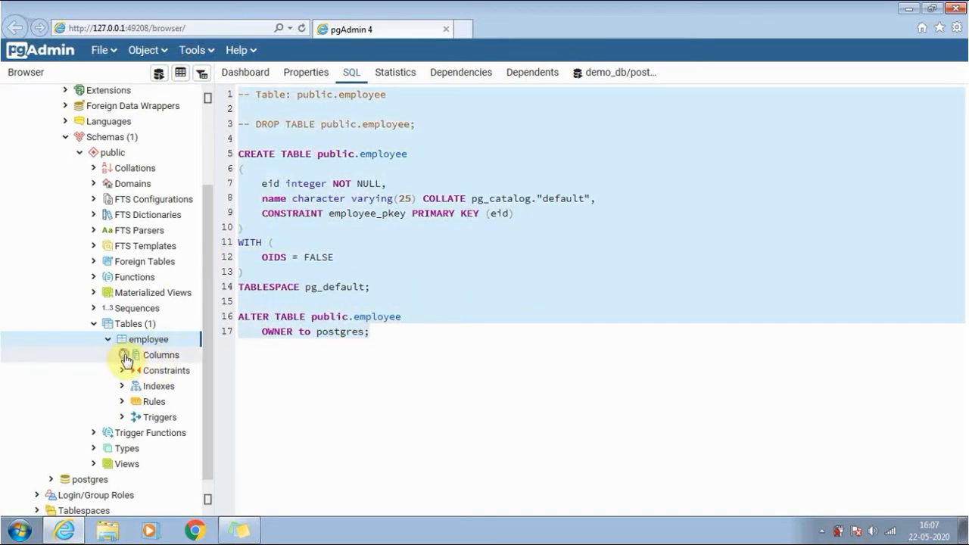
click(125, 355)
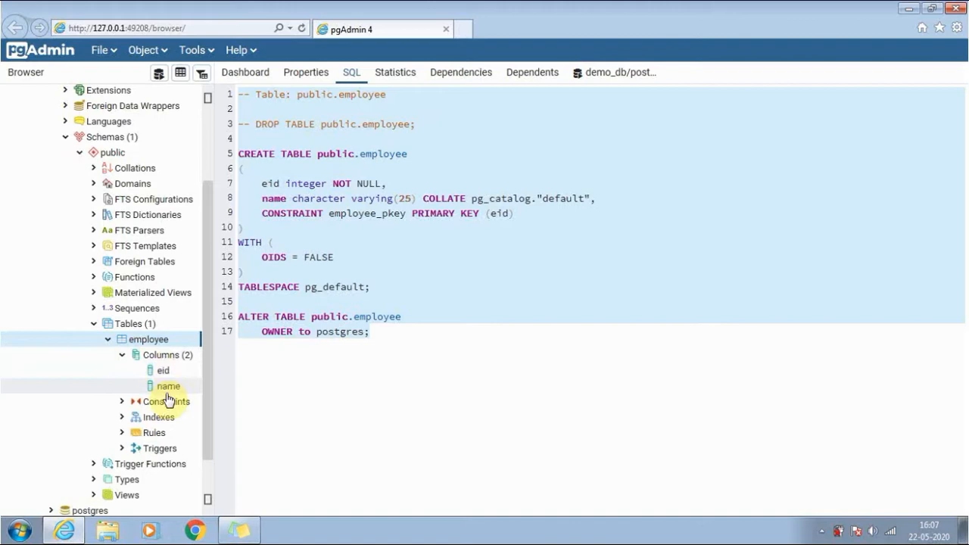
click(163, 370)
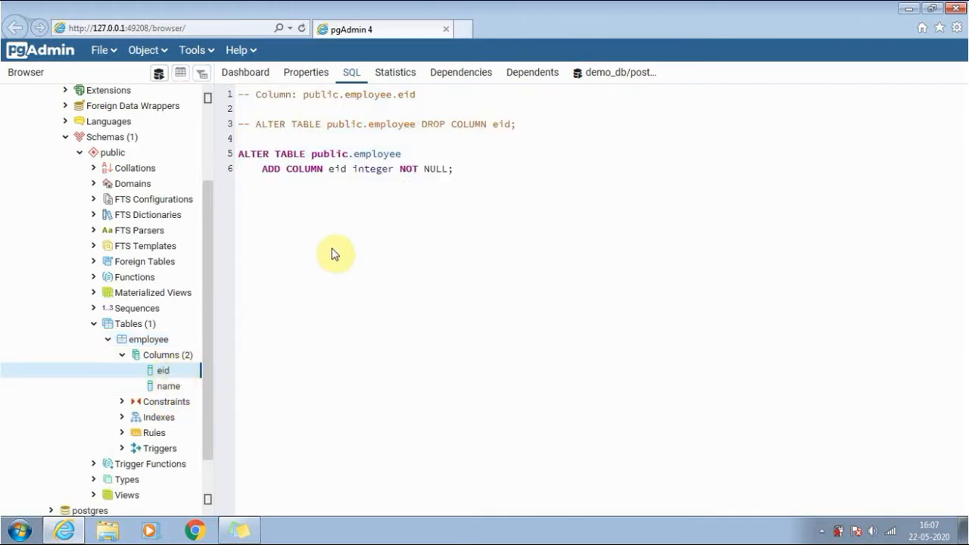
mouse_move(215, 339)
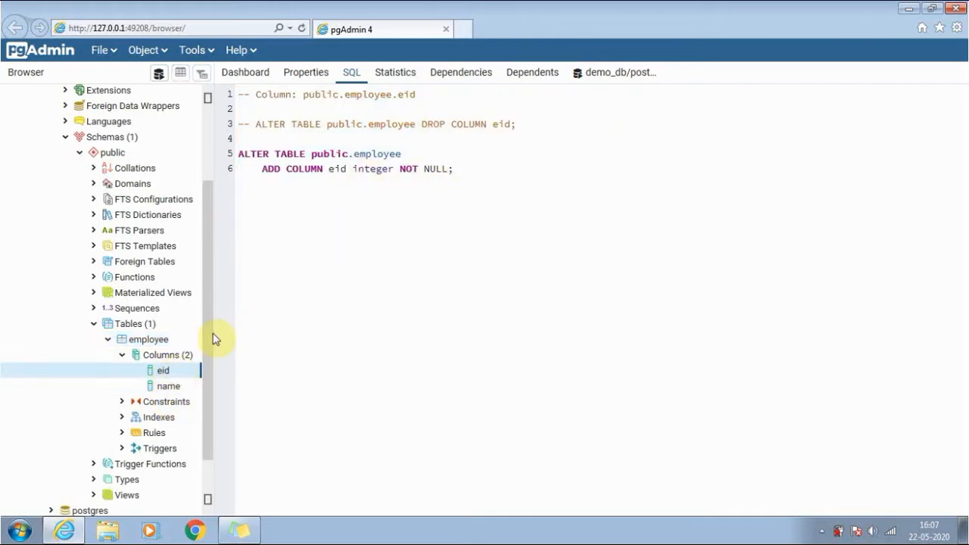
click(168, 387)
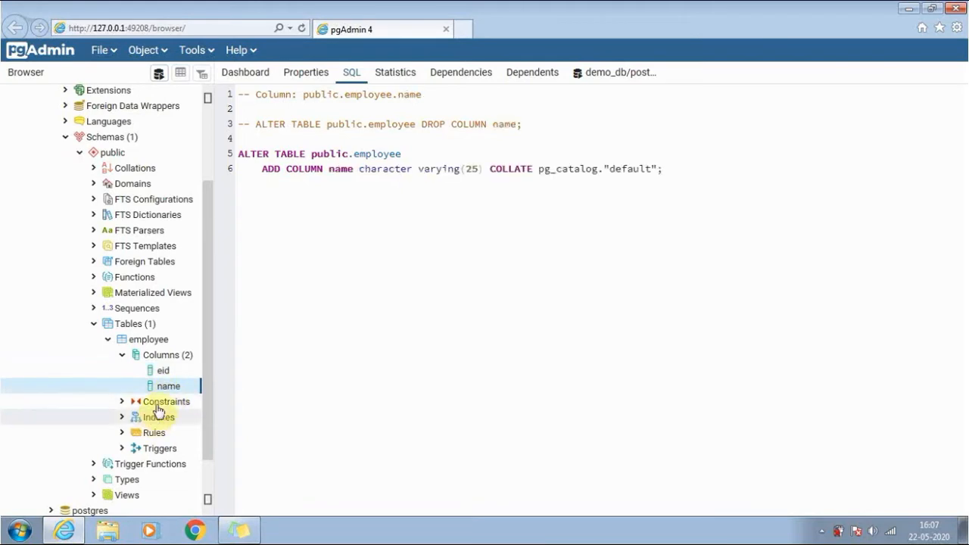
click(122, 401)
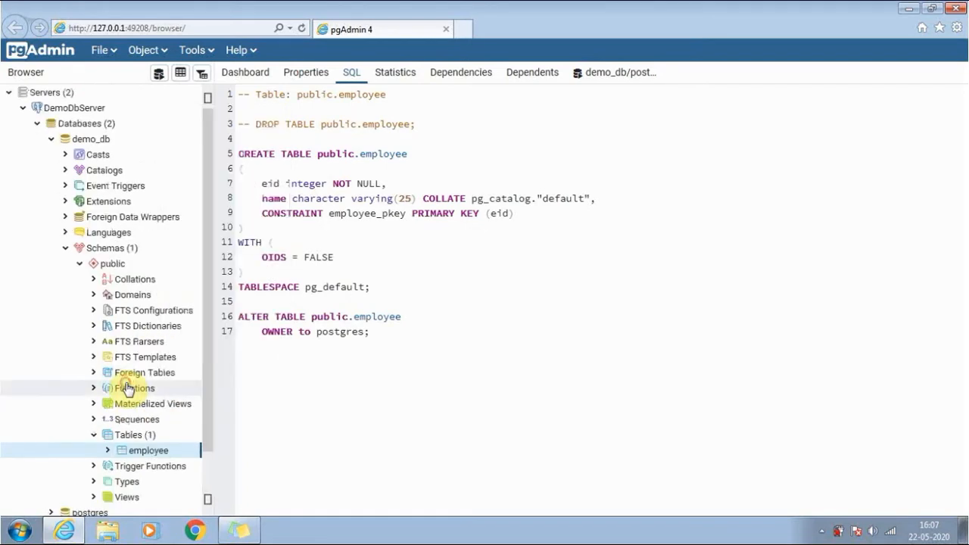
click(129, 435)
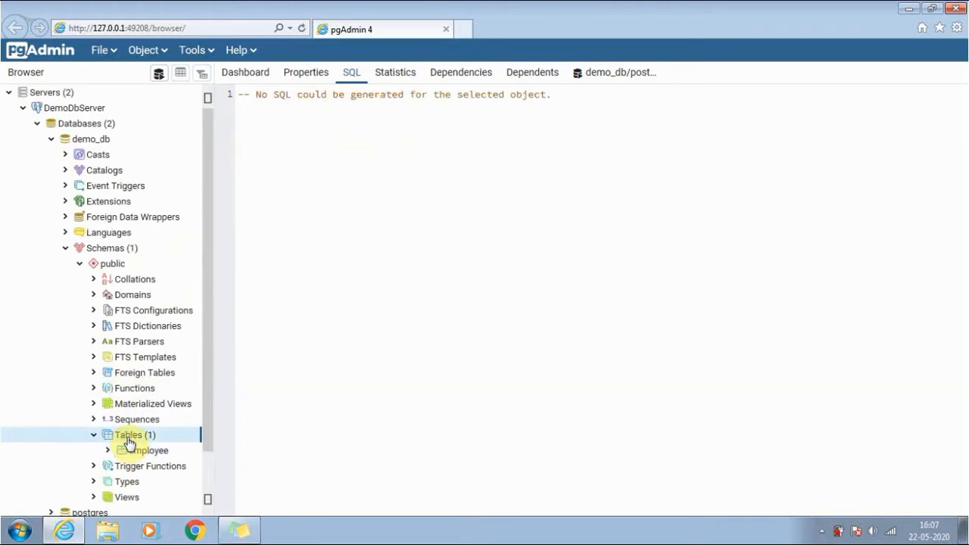
- Start a new table from the Tables context menu and name it course
right_click(128, 435)
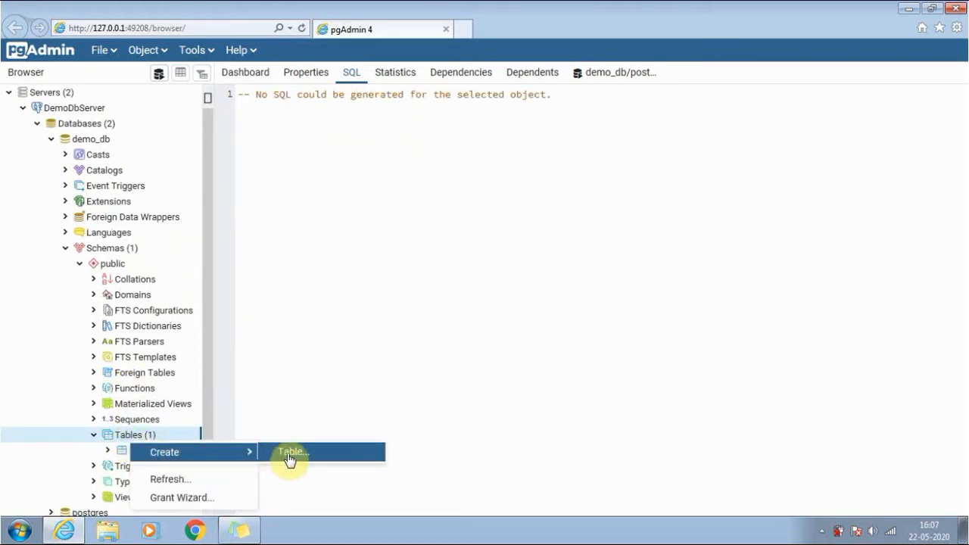
click(291, 452)
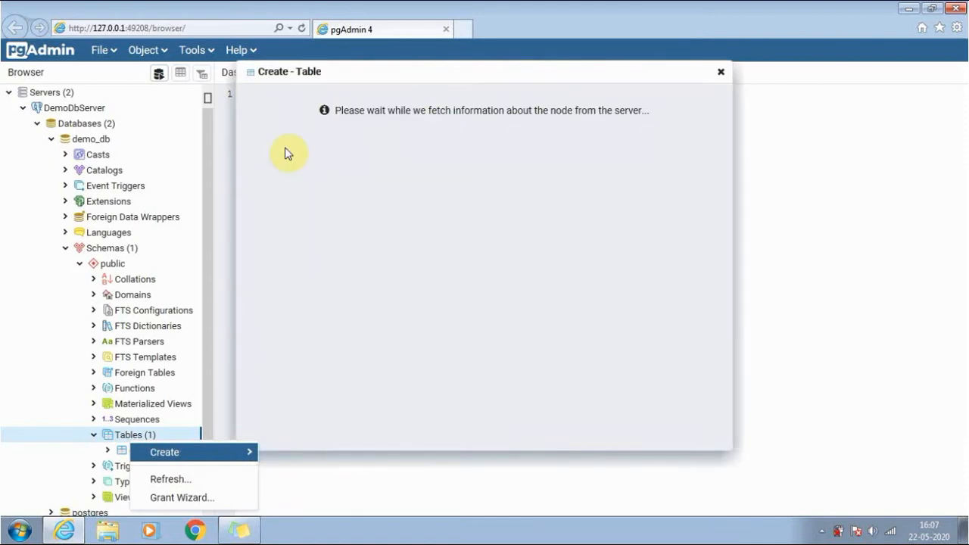
click(164, 452)
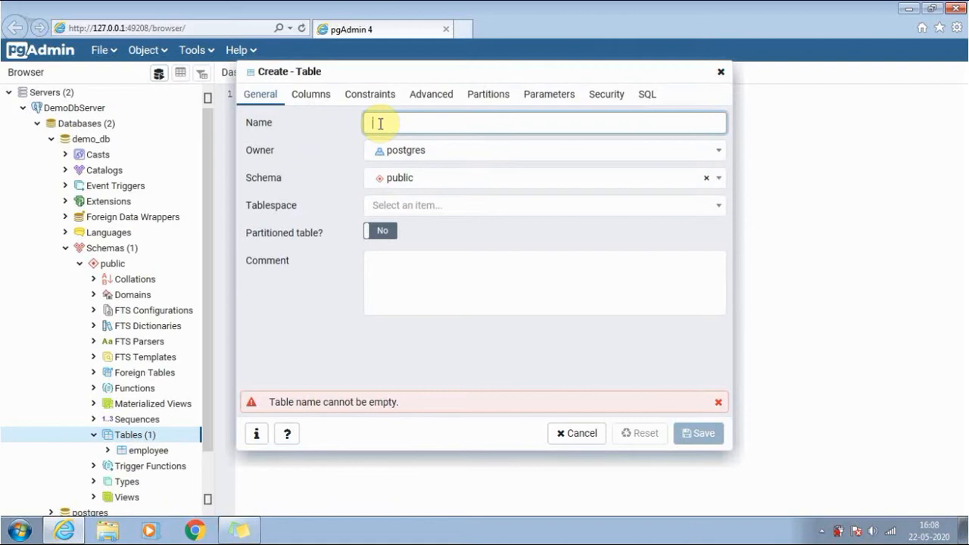
text(course)
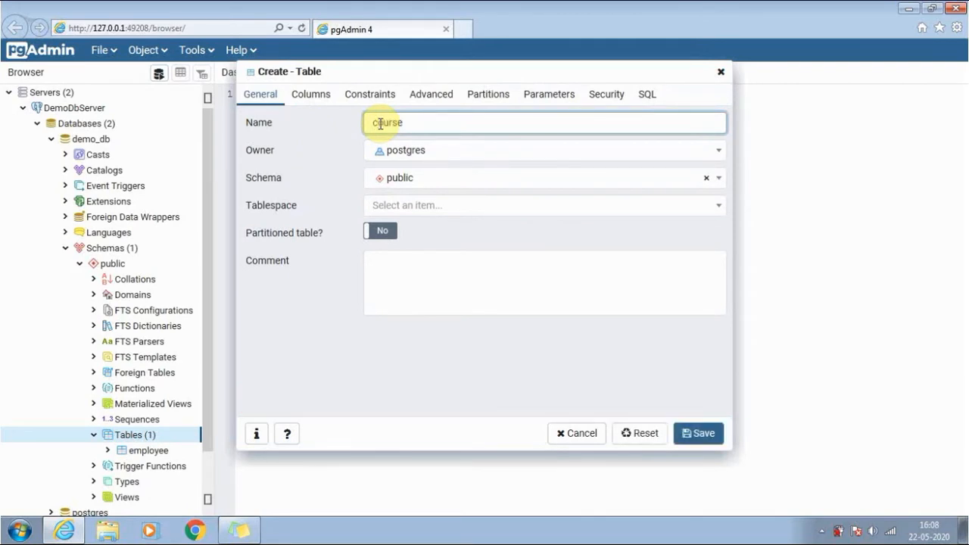
mouse_move(475, 187)
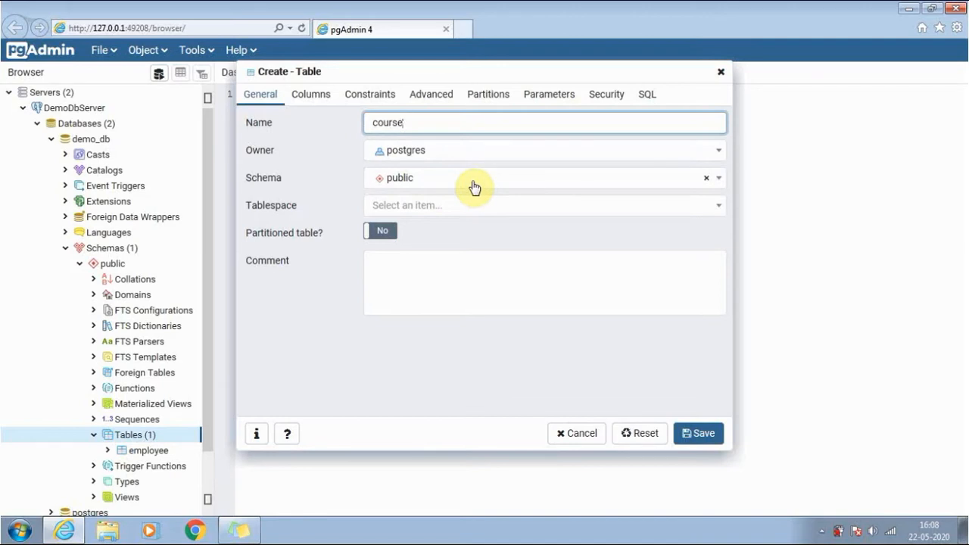
mouse_move(429, 232)
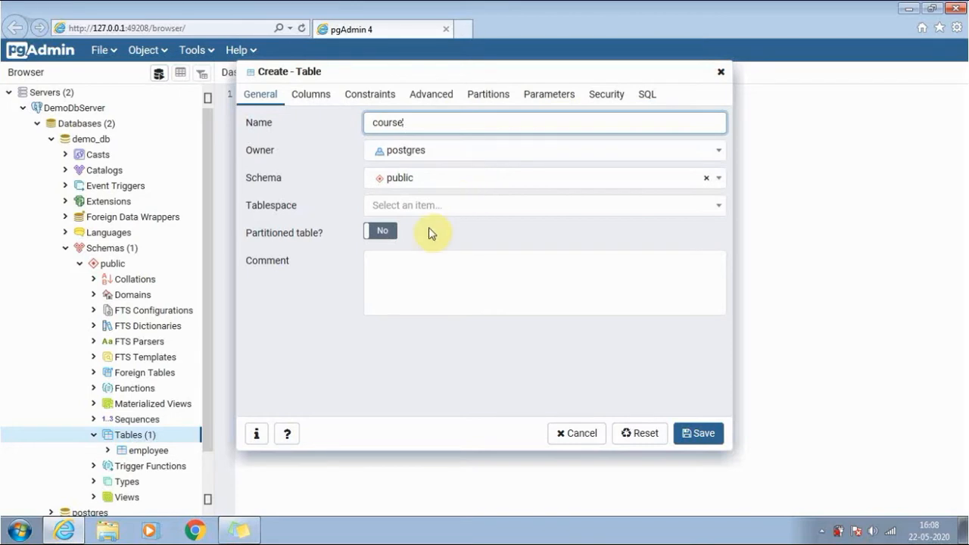
mouse_move(393, 155)
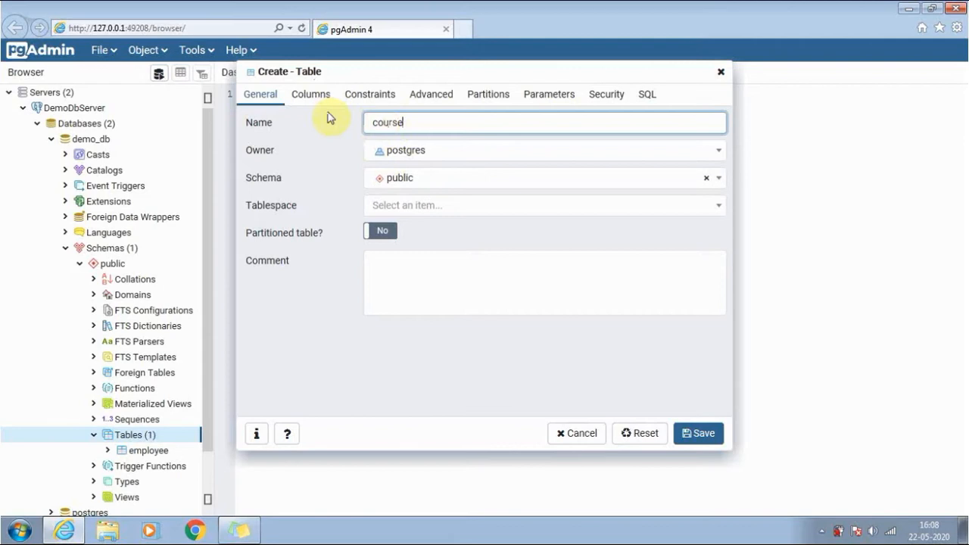
- Add an integer cid column set to Not NULL and primary key
click(311, 94)
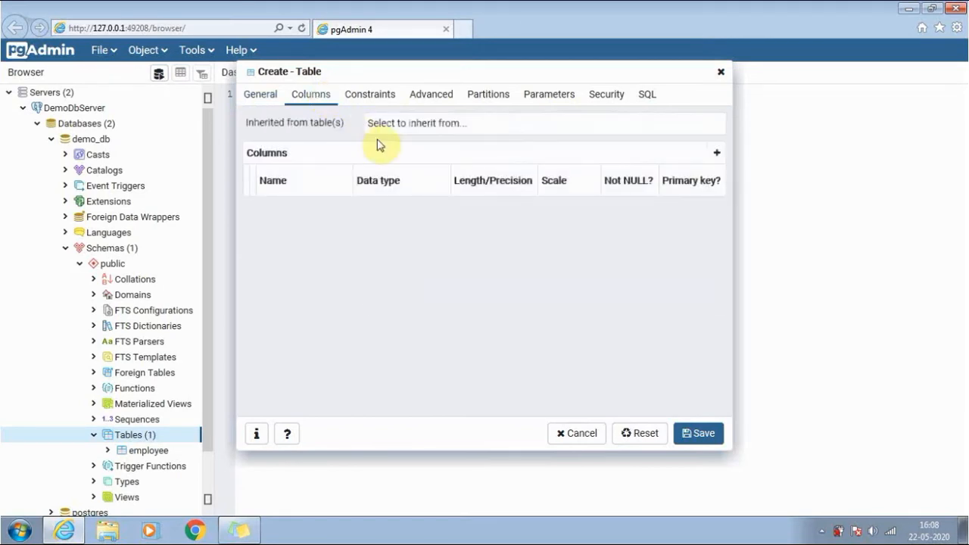
mouse_move(363, 162)
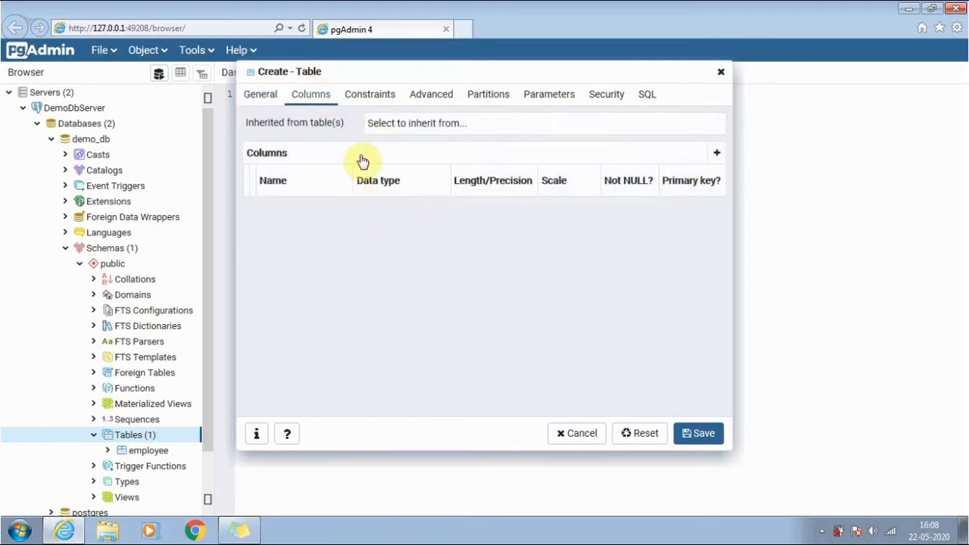
click(544, 122)
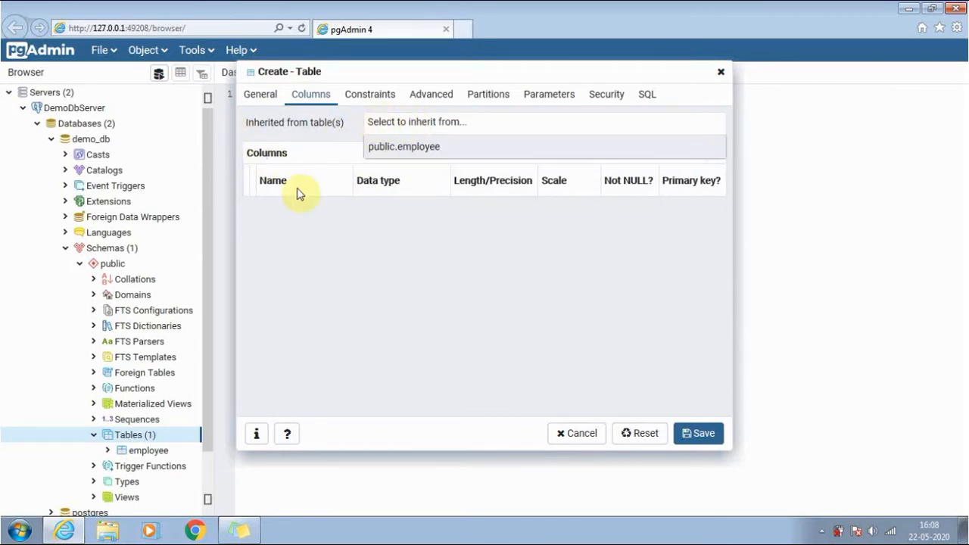
mouse_move(305, 198)
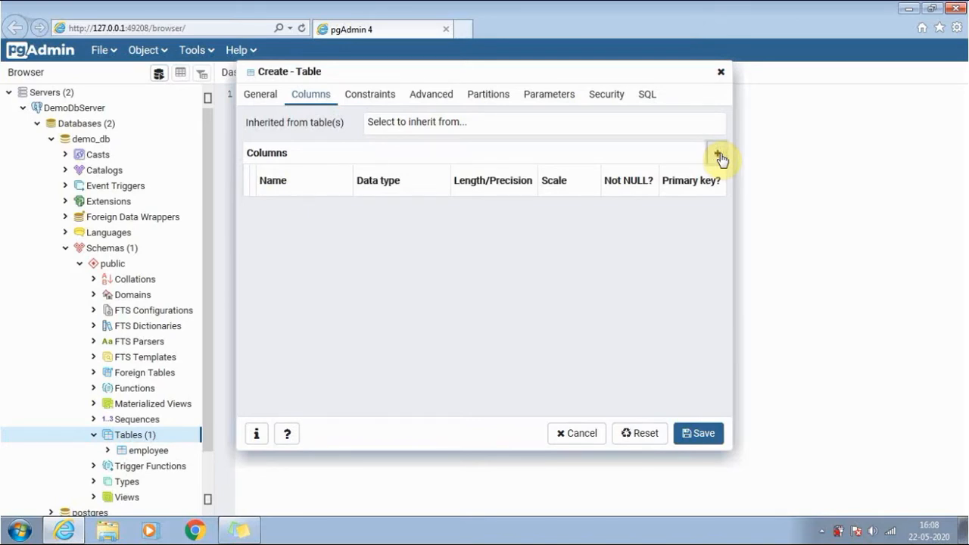
click(717, 152)
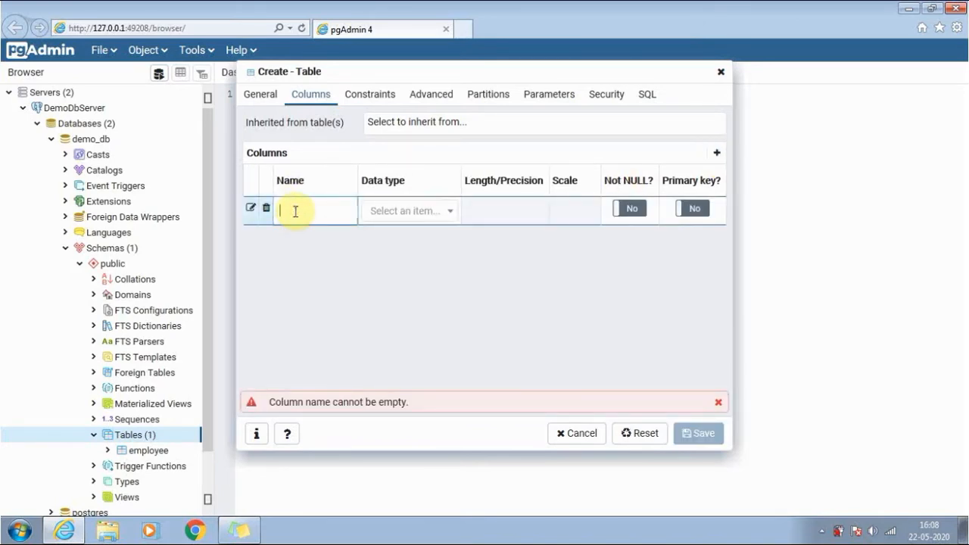
text(cid)
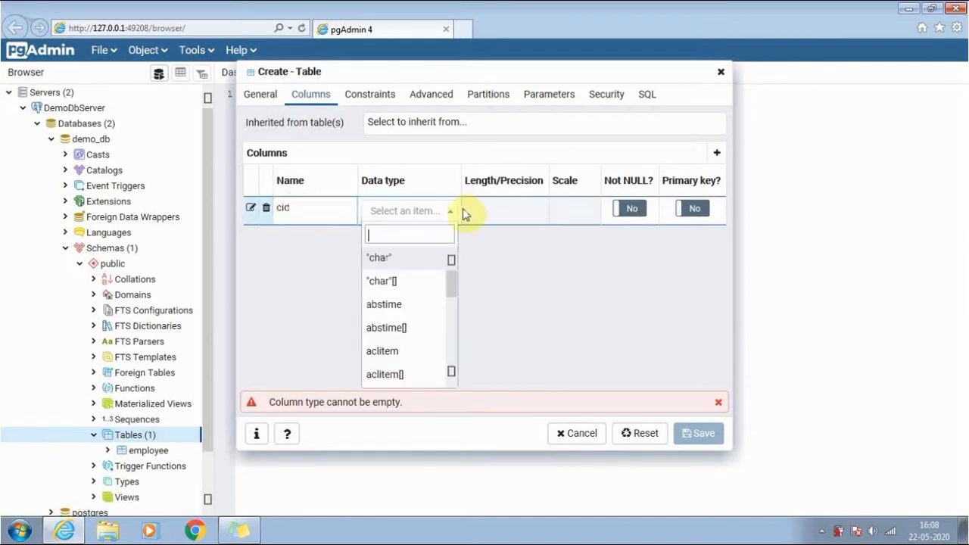
mouse_move(428, 280)
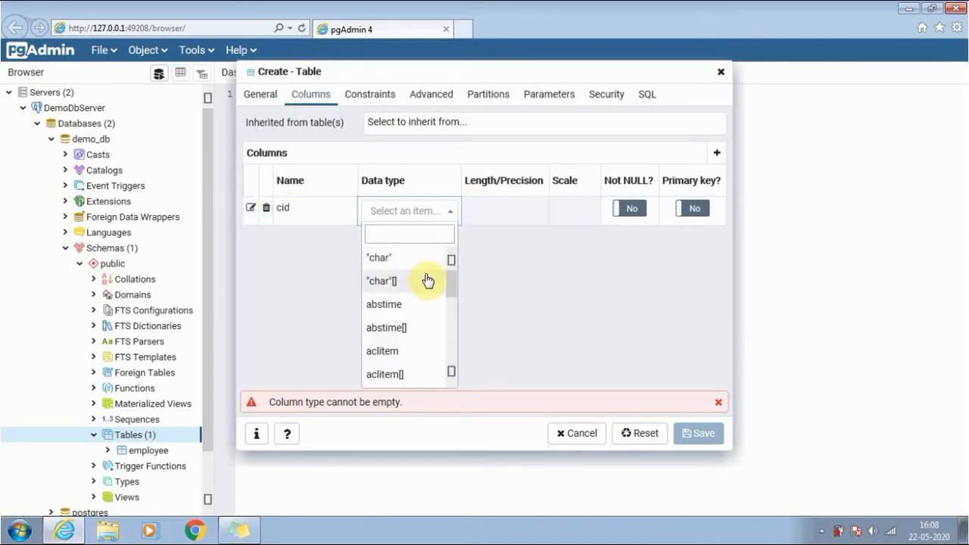
text(in)
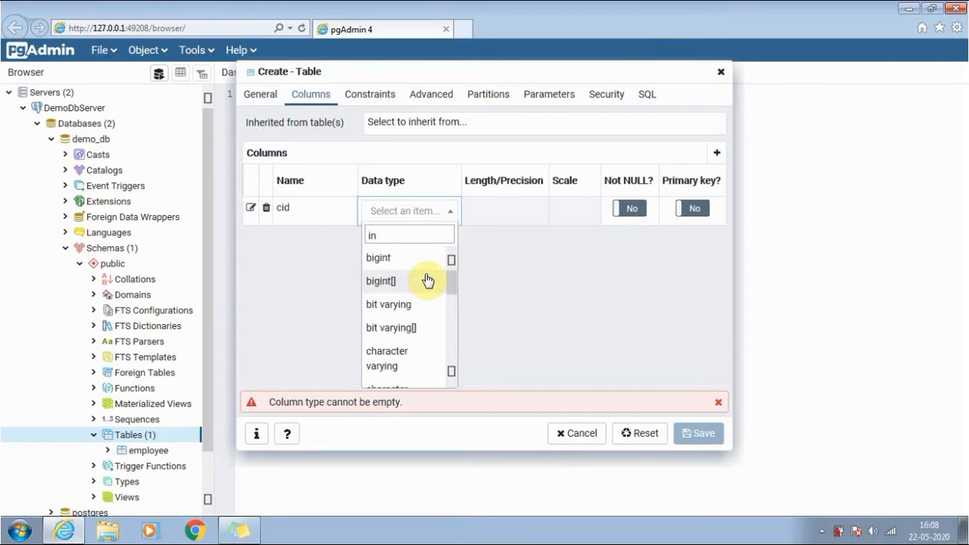
text(t)
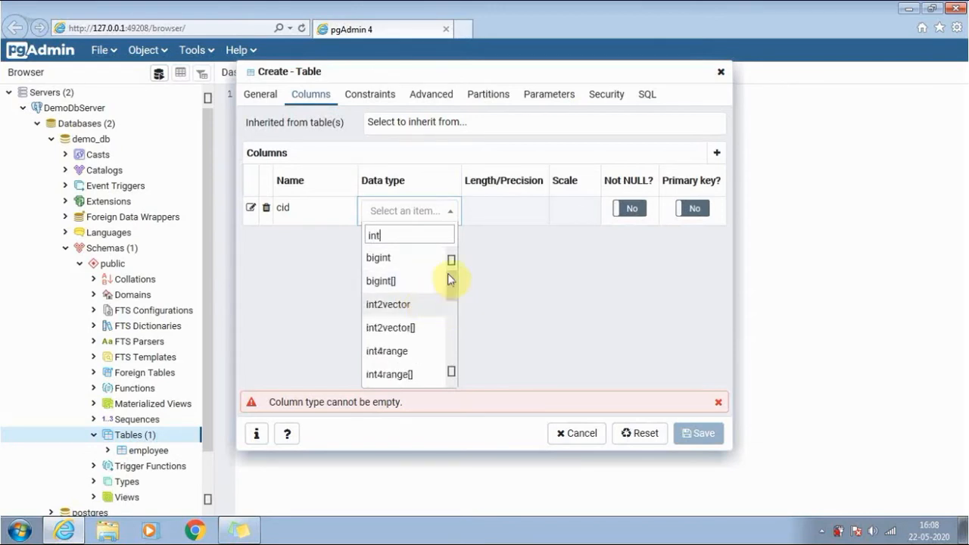
scroll(down, 3)
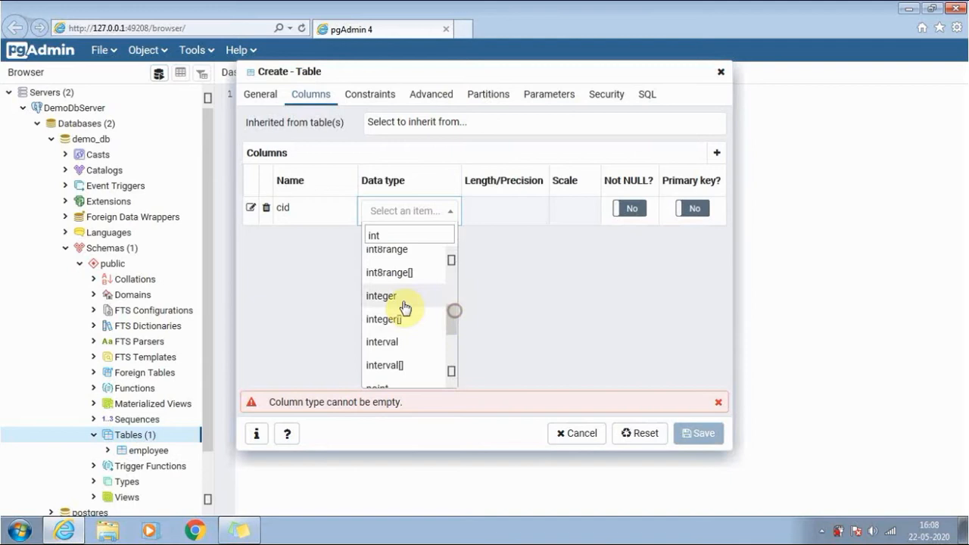
click(382, 296)
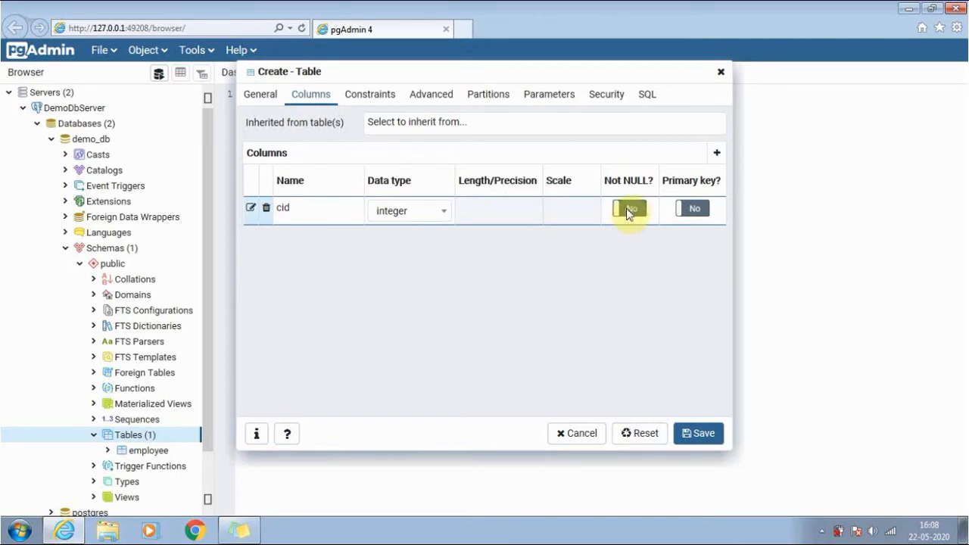
click(629, 208)
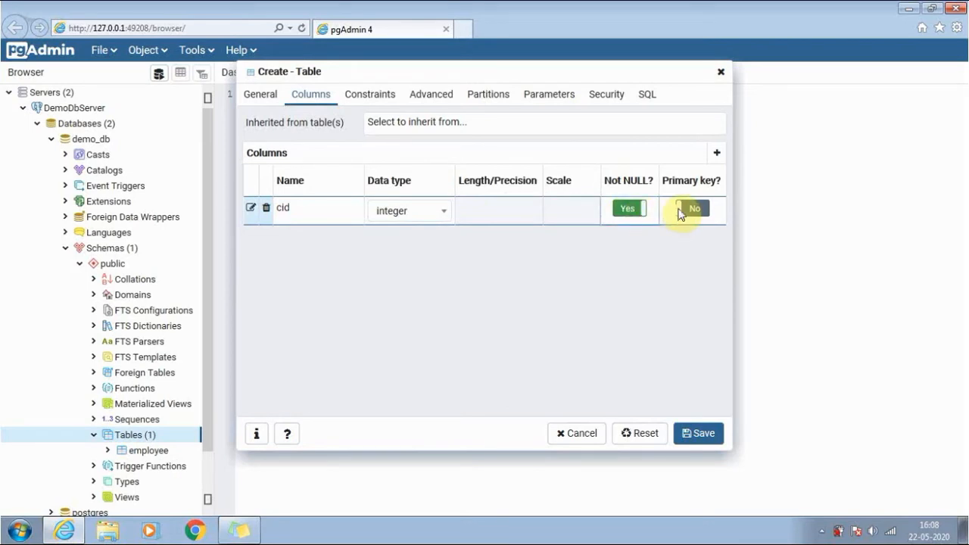
click(690, 208)
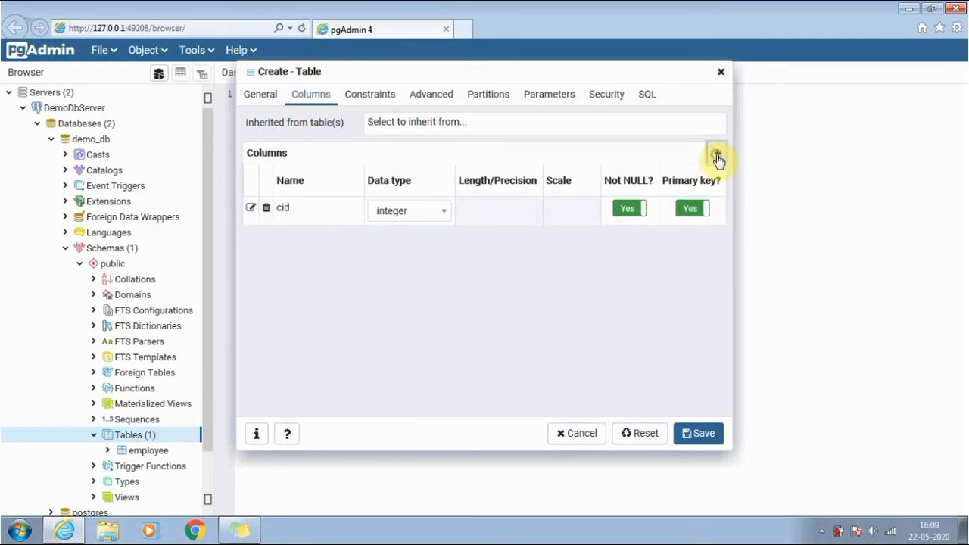
- Add a required name column of character varying(30) and save the course table
click(716, 153)
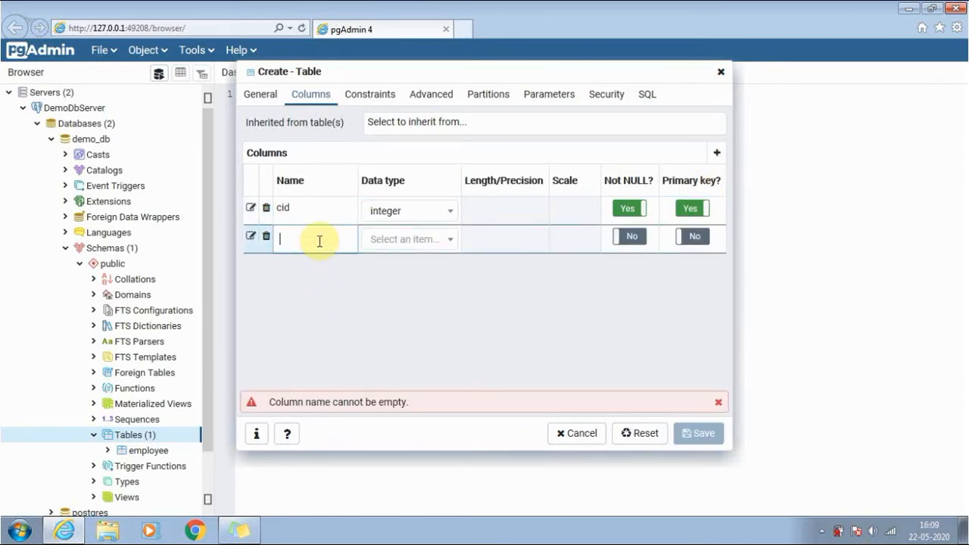
text(nama)
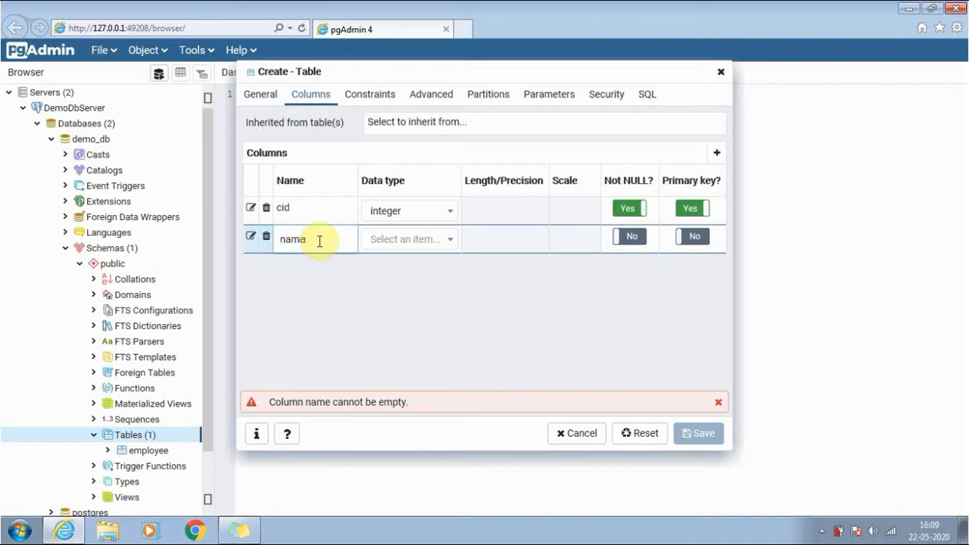
click(409, 238)
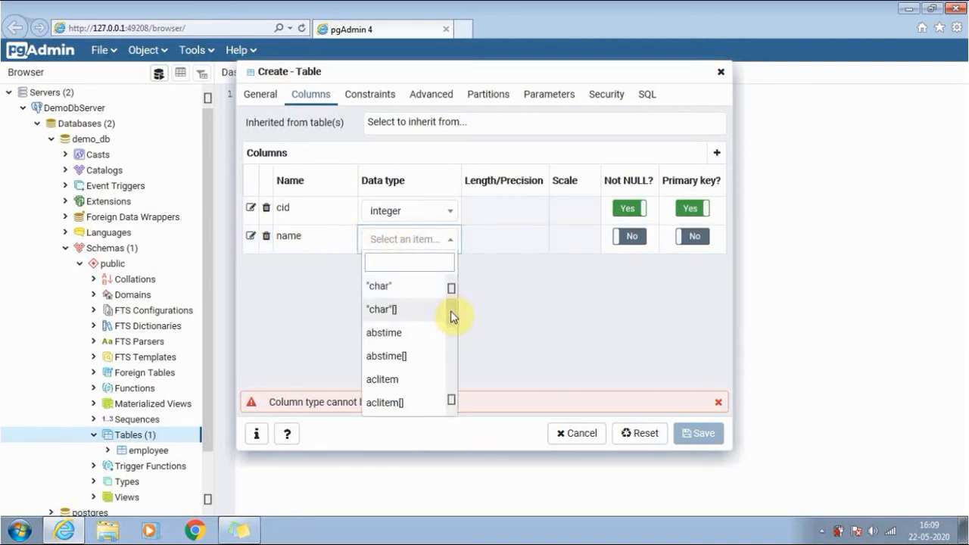
text(var)
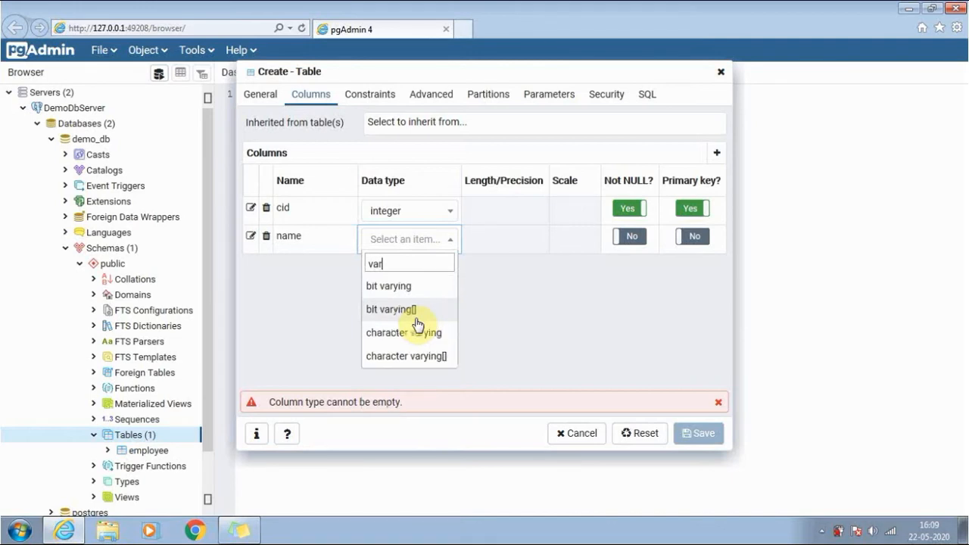
mouse_move(406, 333)
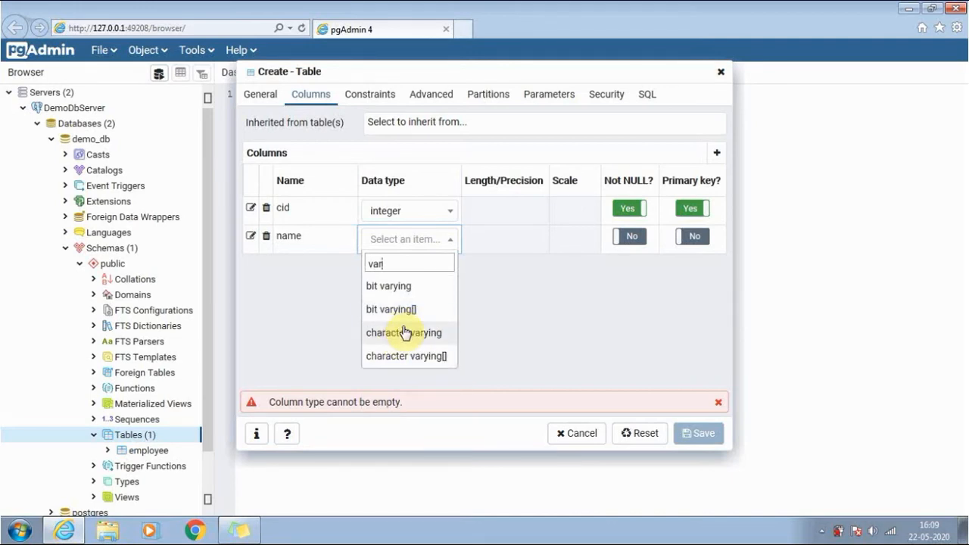
click(404, 333)
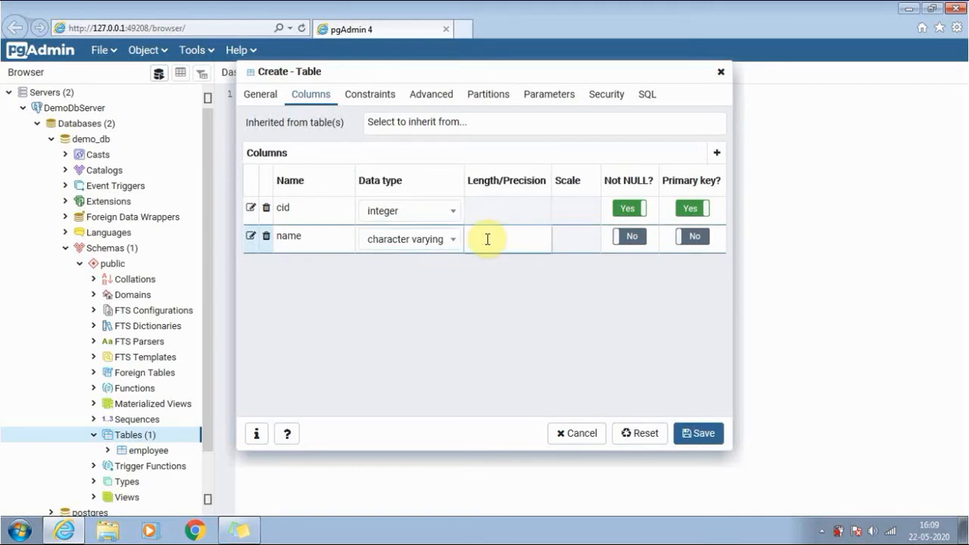
text(3)
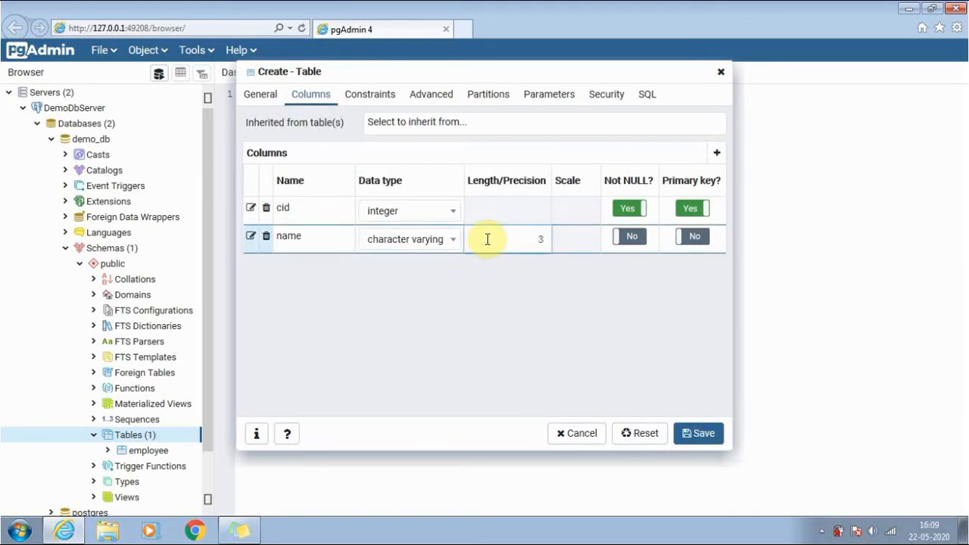
text(0)
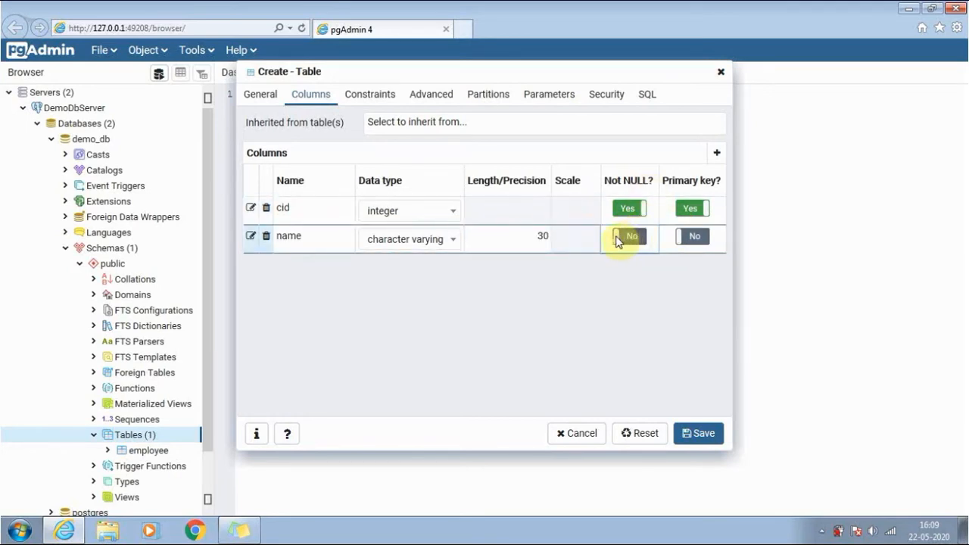
click(629, 237)
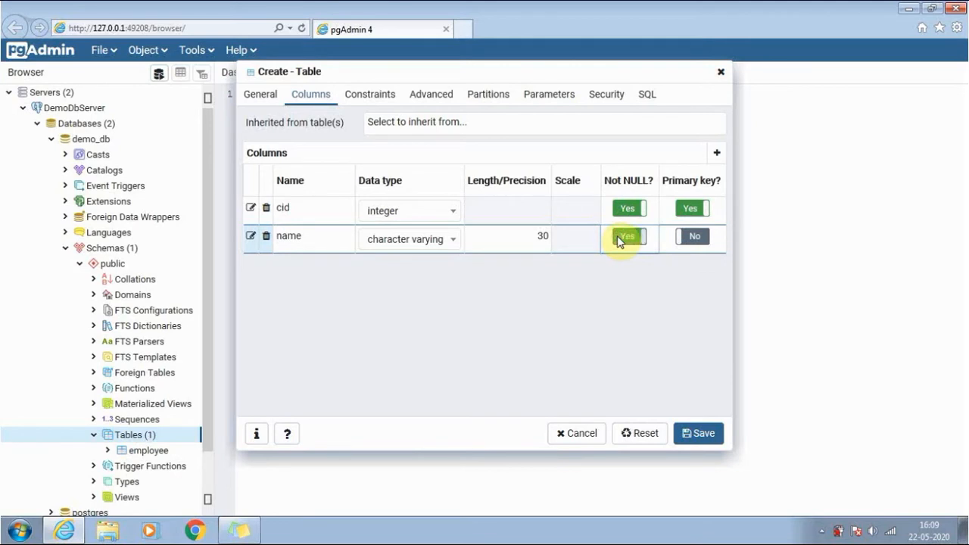
click(627, 236)
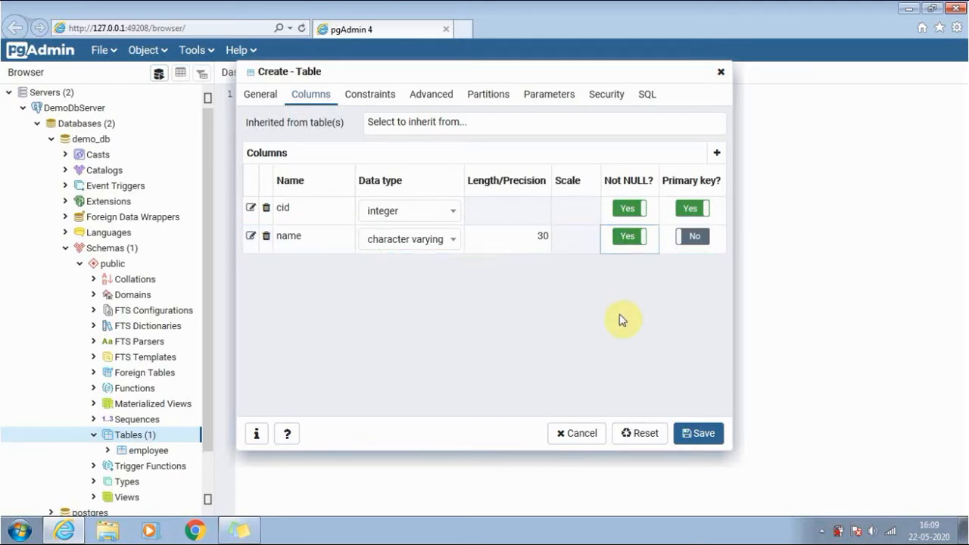
mouse_move(693, 413)
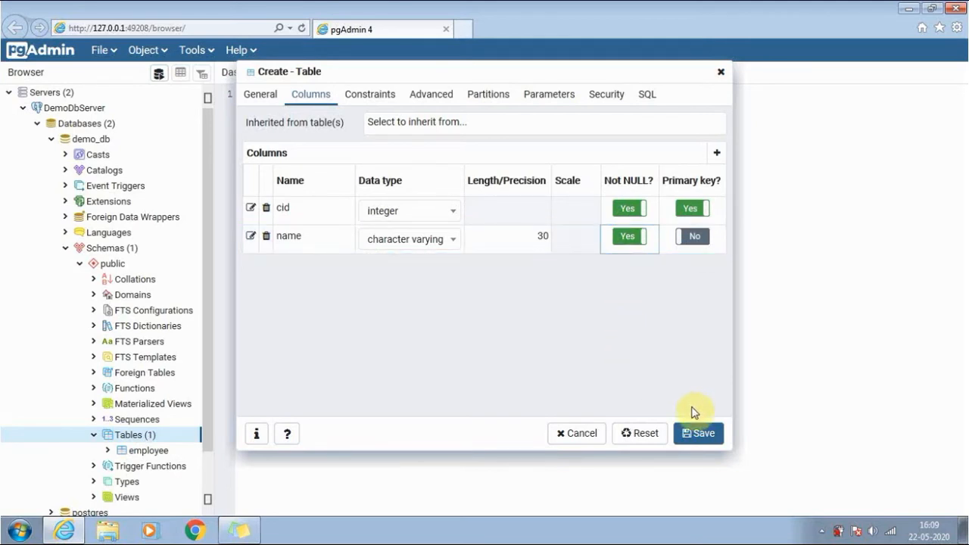
click(698, 433)
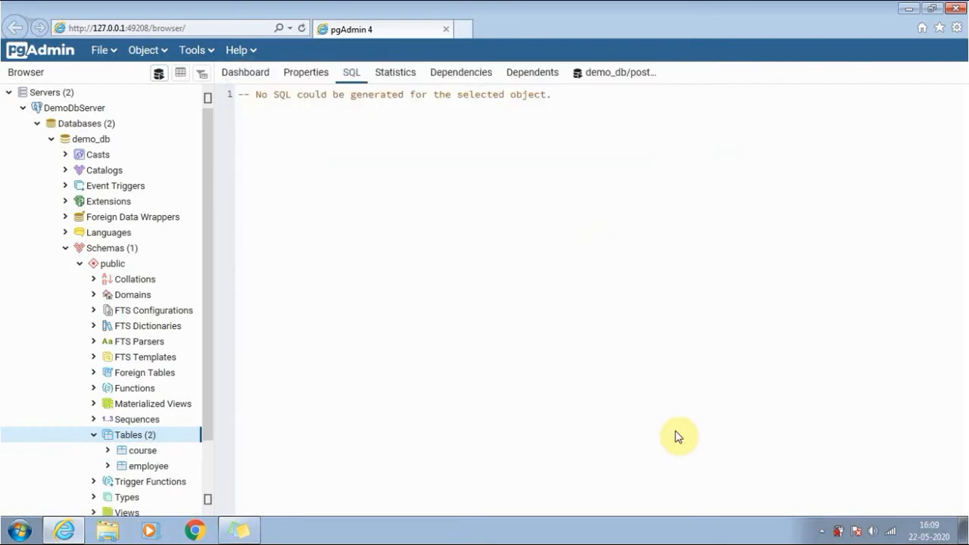
click(143, 451)
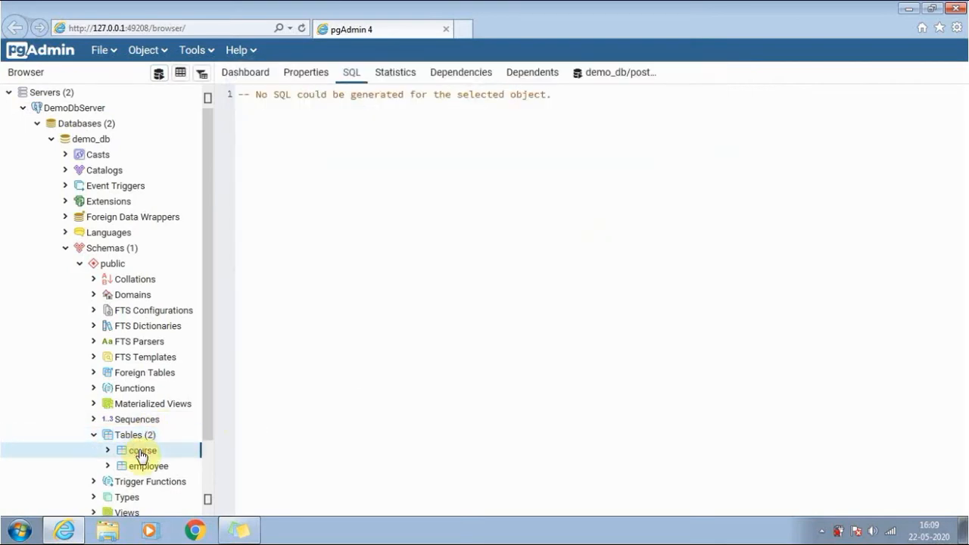
click(141, 450)
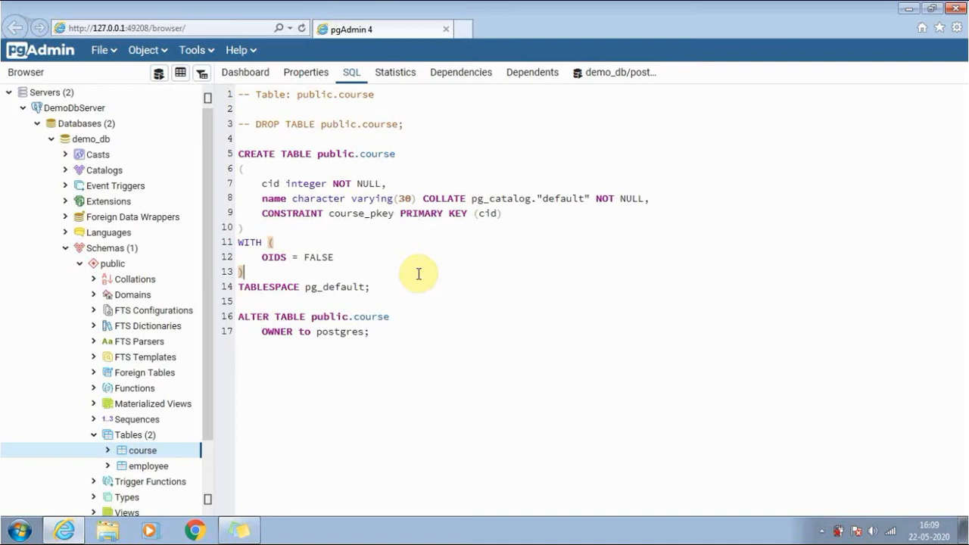
mouse_move(406, 350)
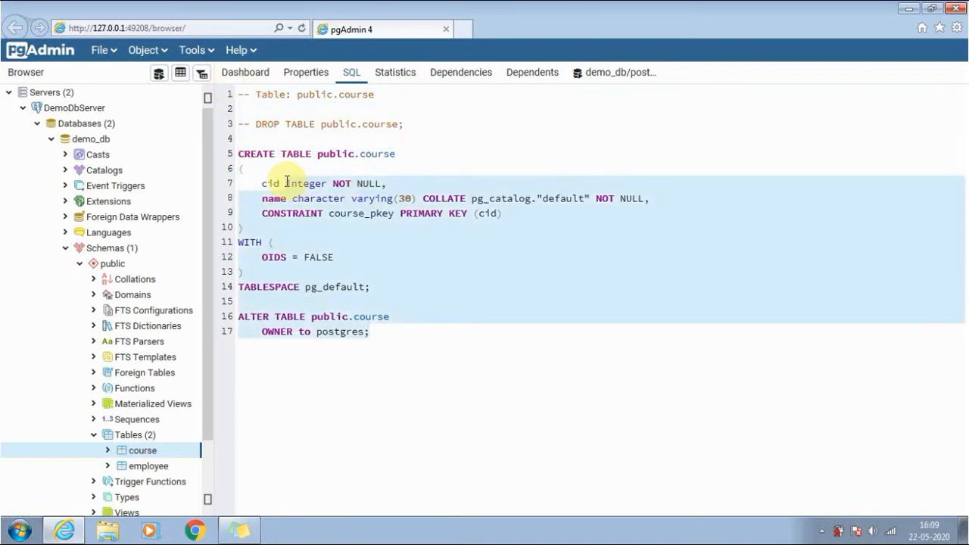
mouse_move(441, 261)
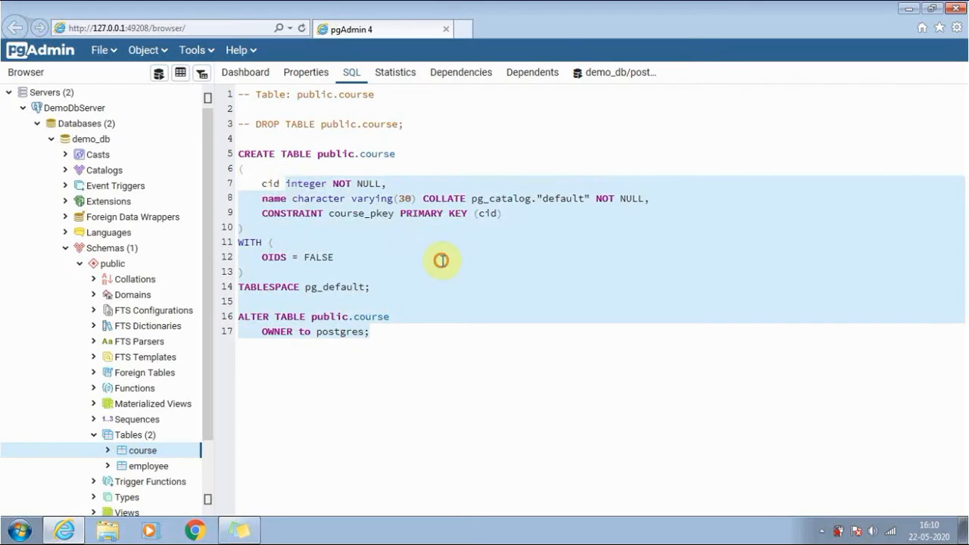
click(443, 262)
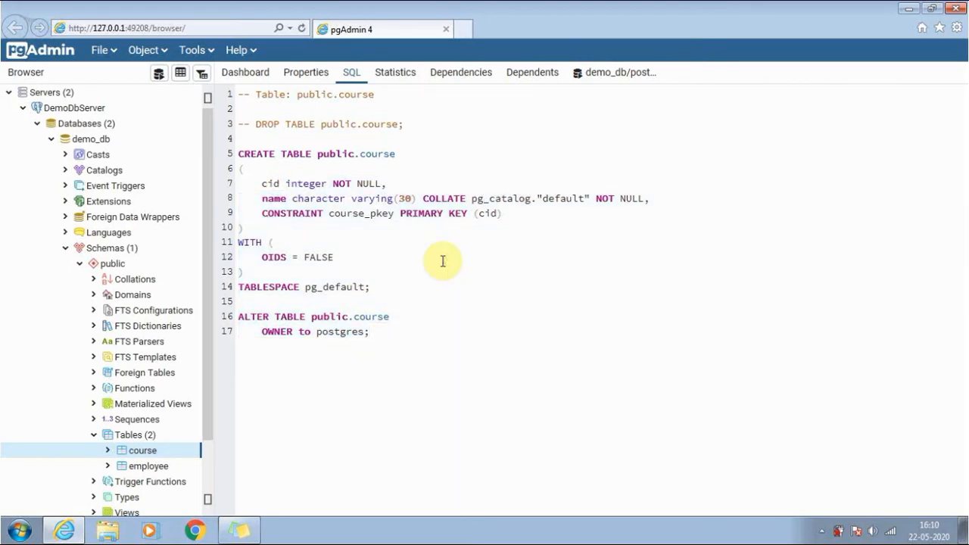
click(334, 257)
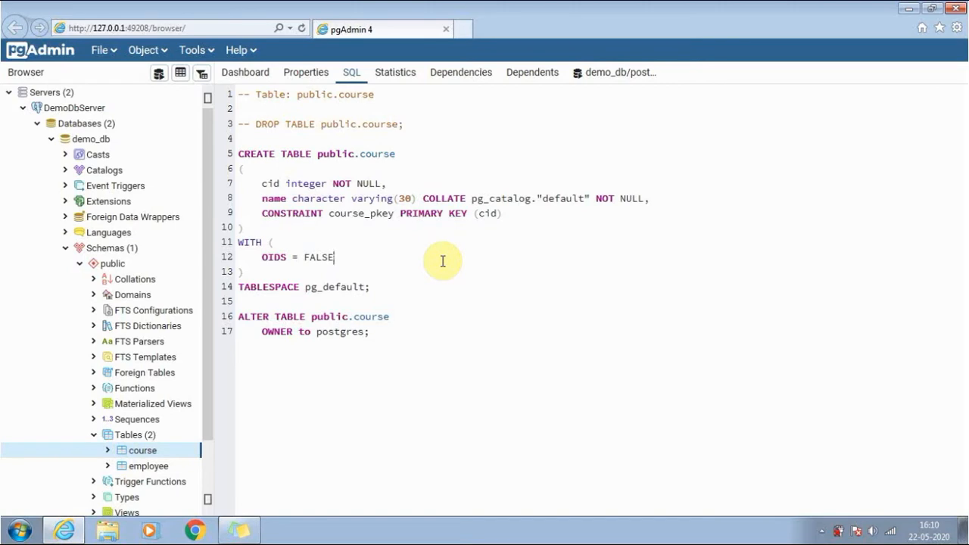
mouse_move(210, 411)
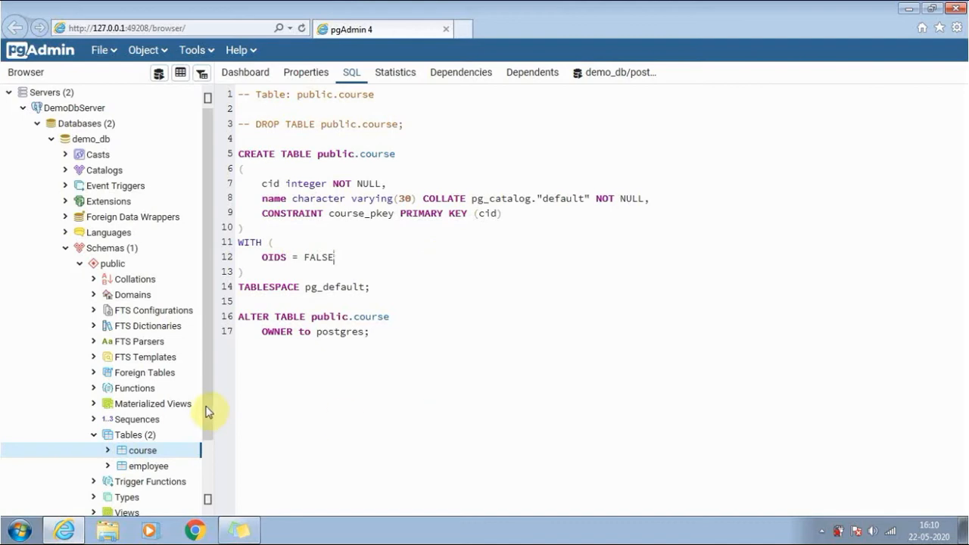
click(127, 434)
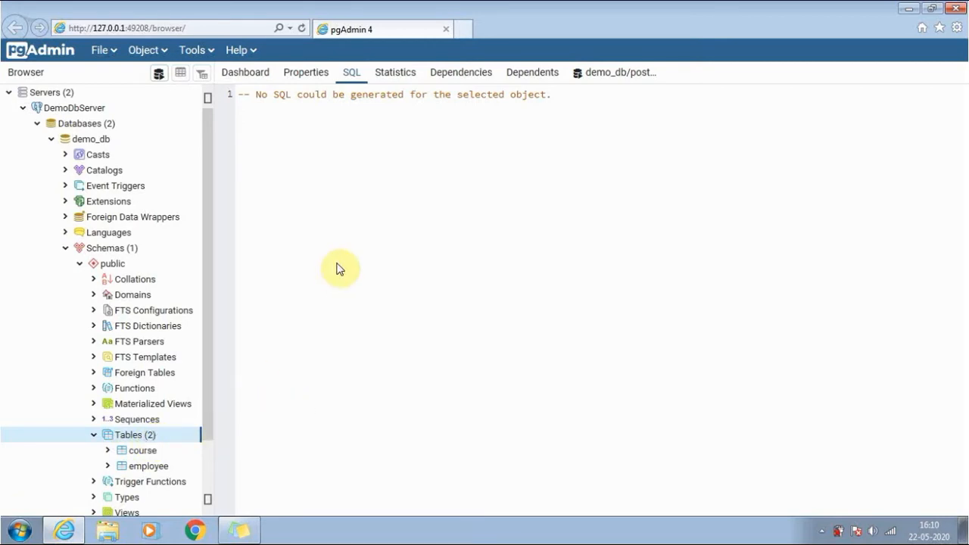
mouse_move(148, 466)
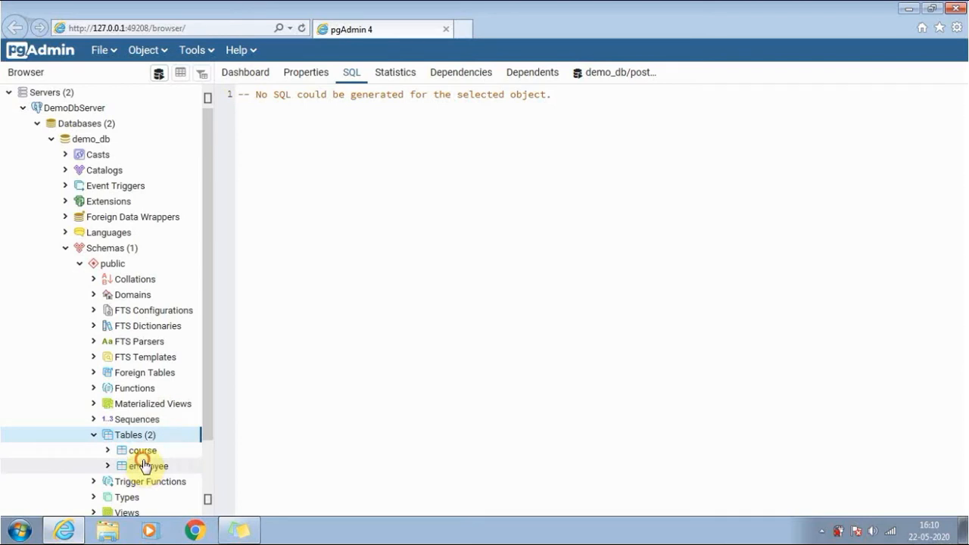
- Select employee and run INSERT INTO employee VALUES(101,'Rani');
click(148, 466)
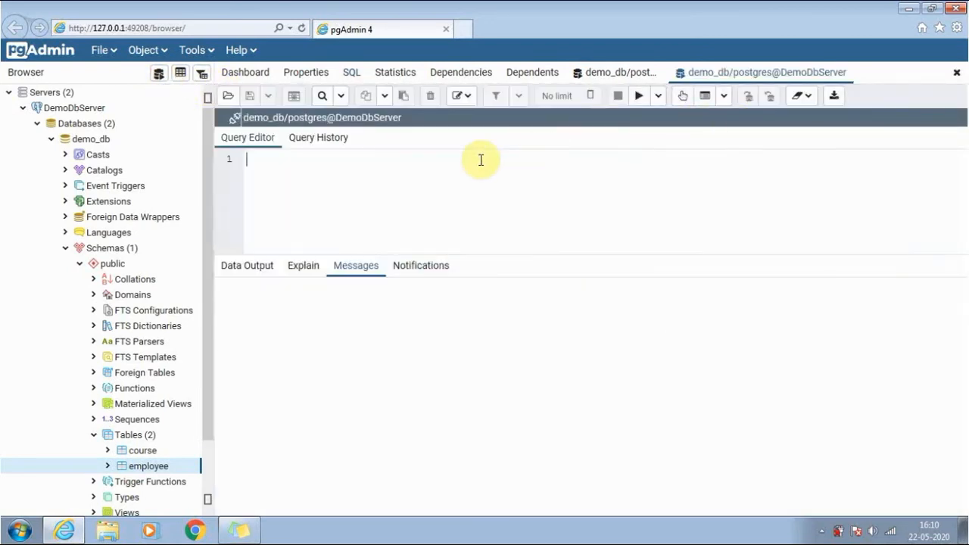
mouse_move(403, 197)
text(INSERT INTO employee)
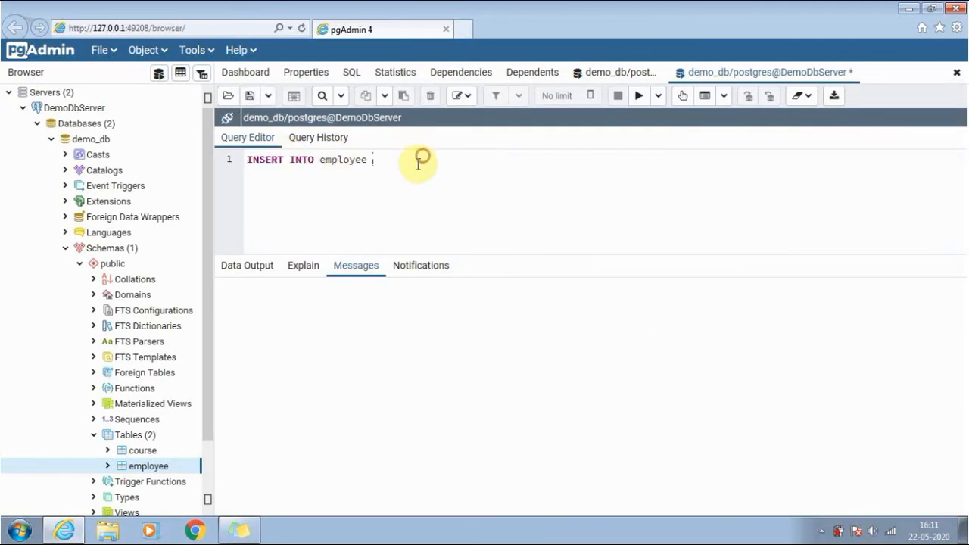
text(vs)
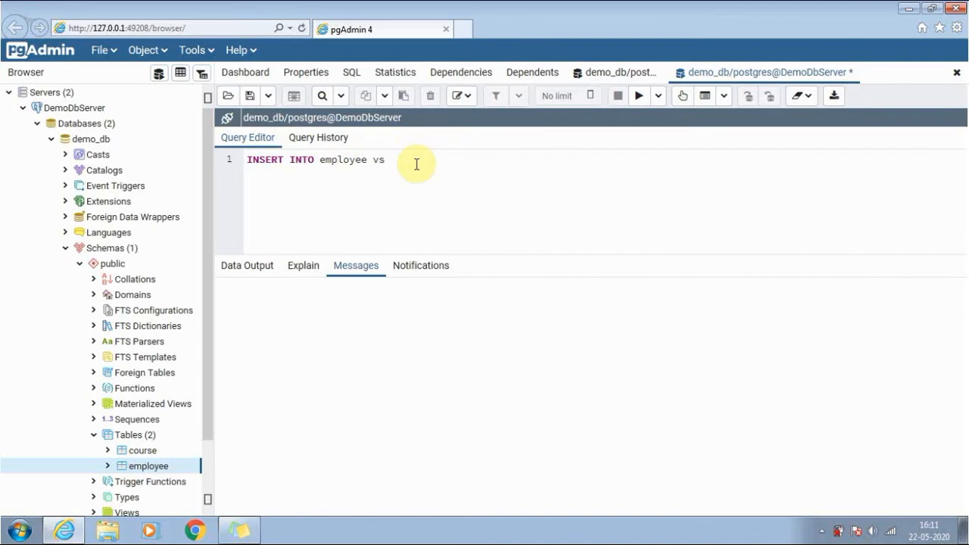
text(al)
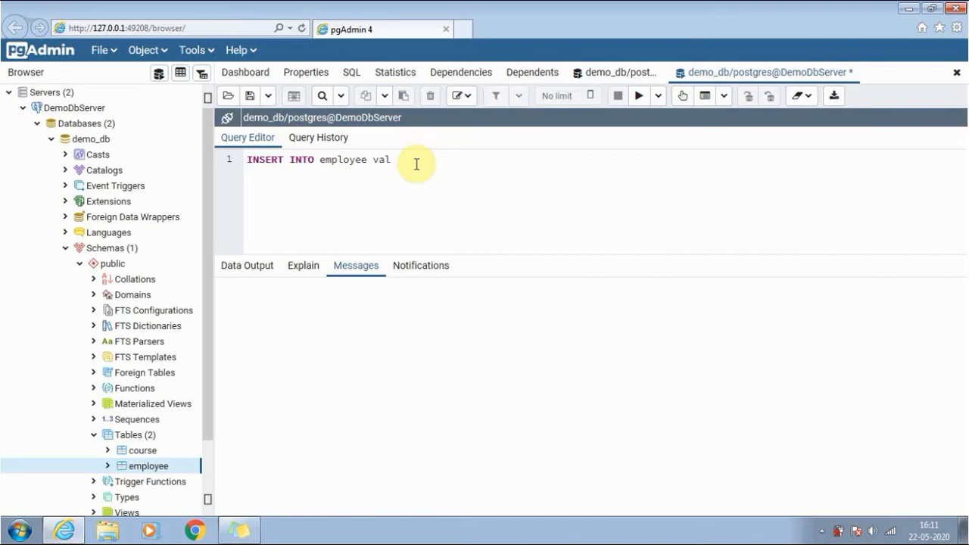
text(ues)
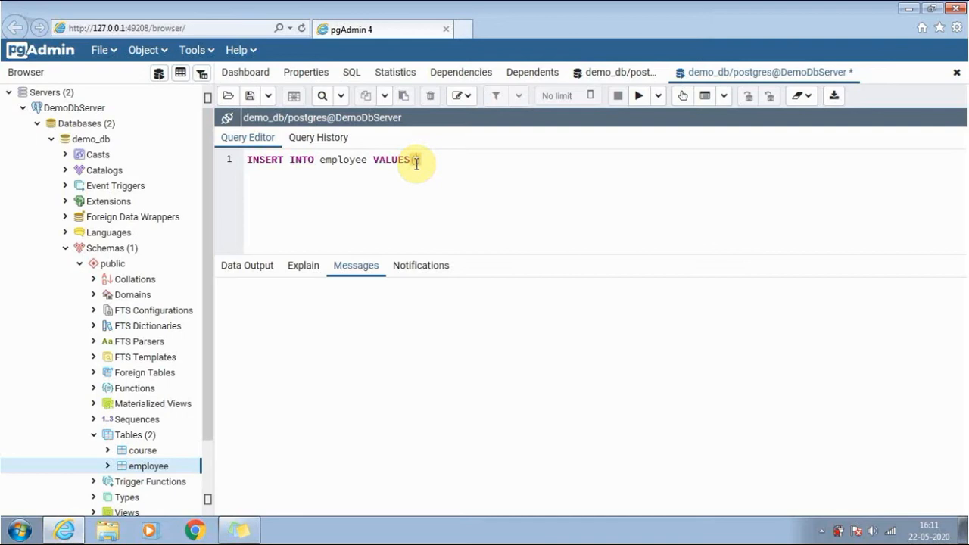
text((01))
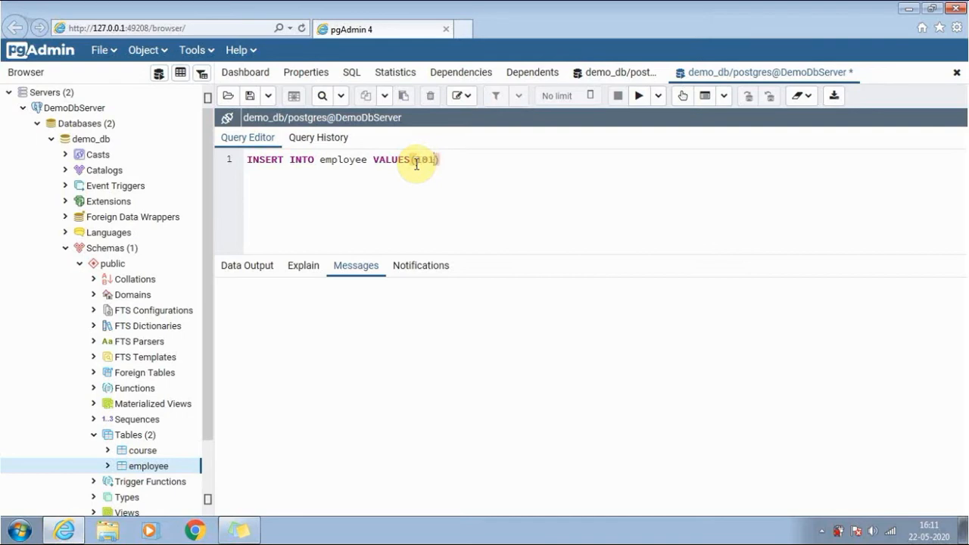
text(,)
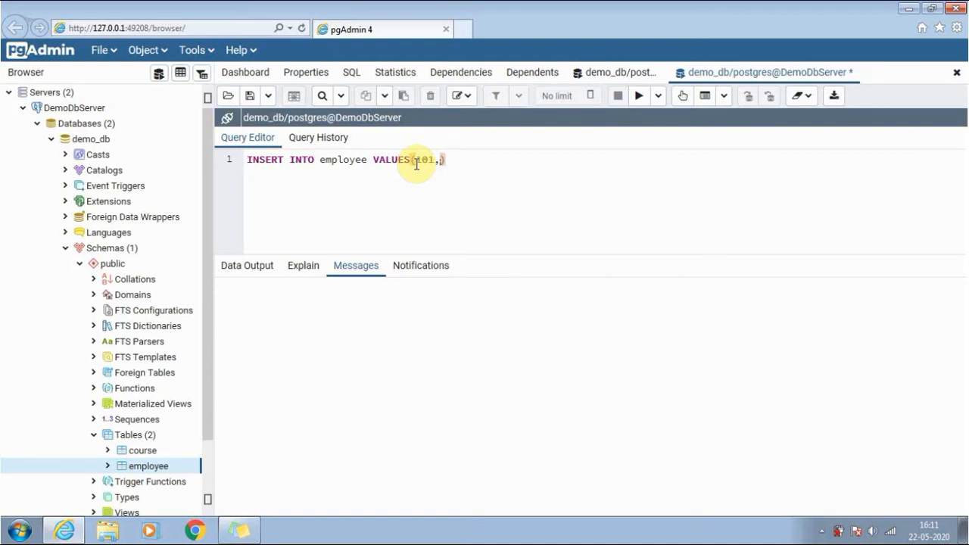
text(Ran1)
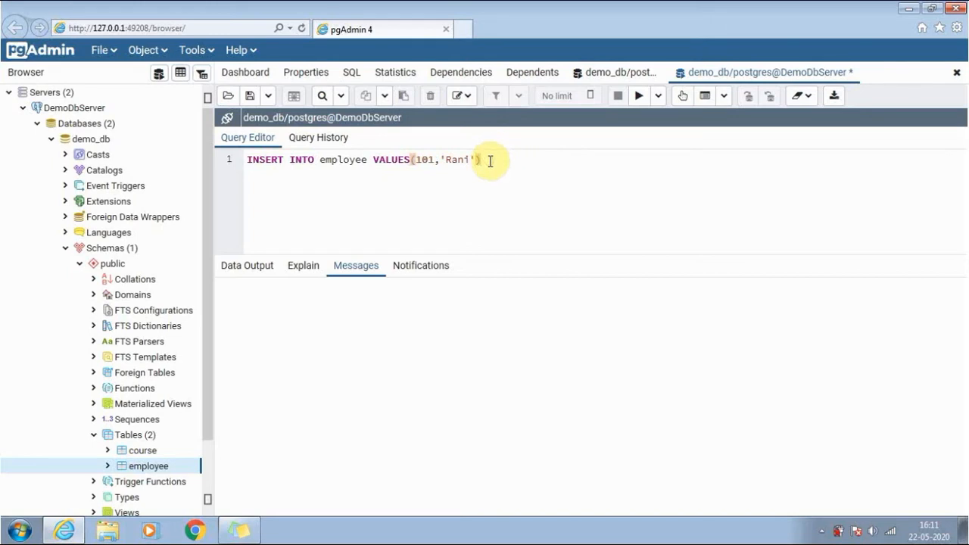
text(;)
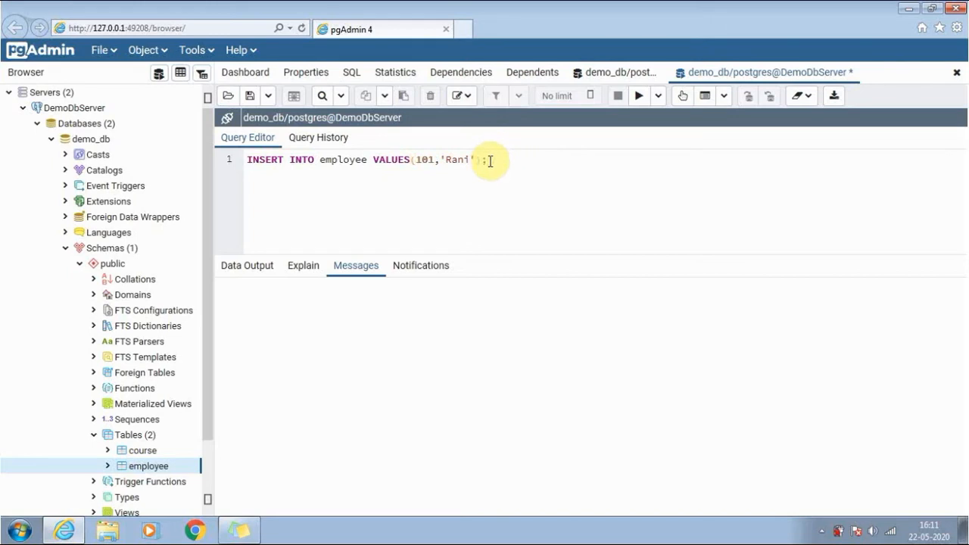
click(638, 95)
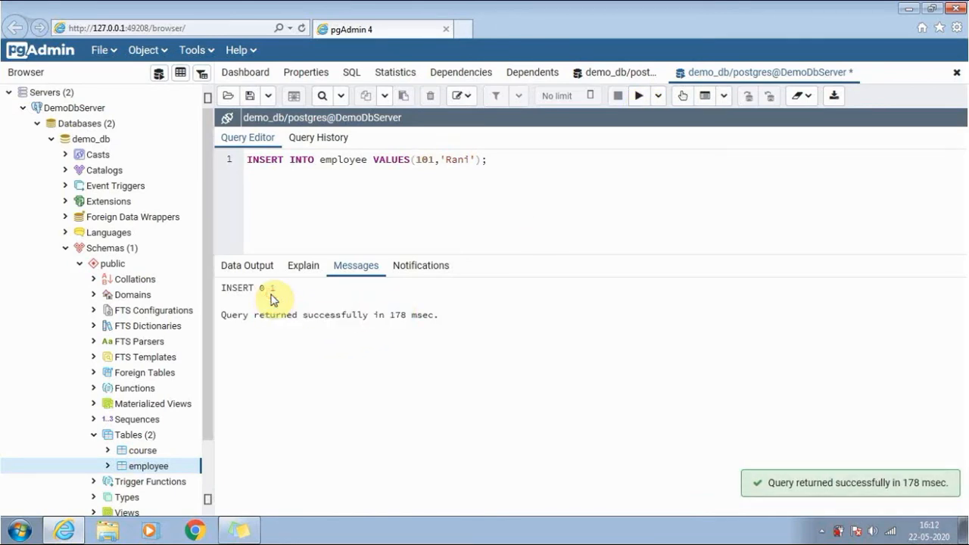
- Append and execute SELECT * from employee; to show row 101, Rani
click(497, 172)
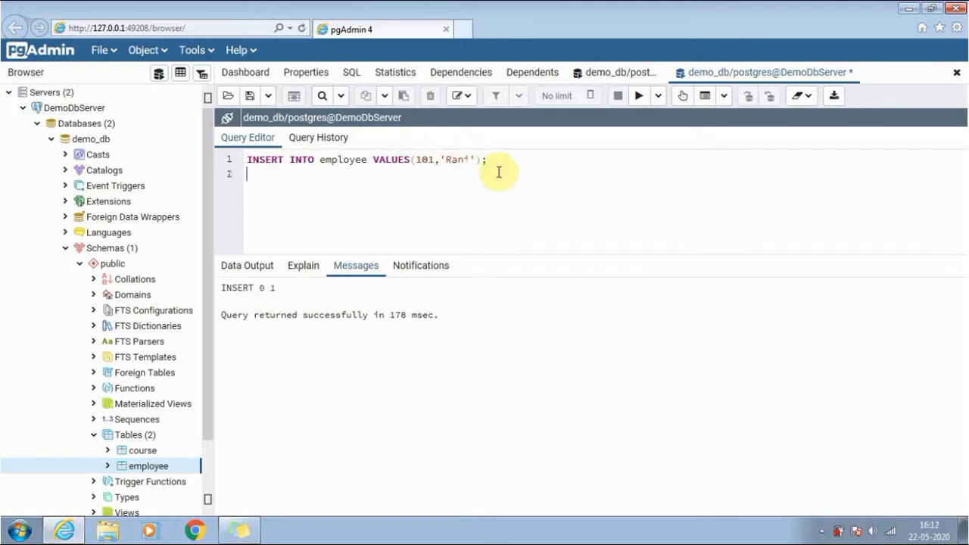
text(SELECT)
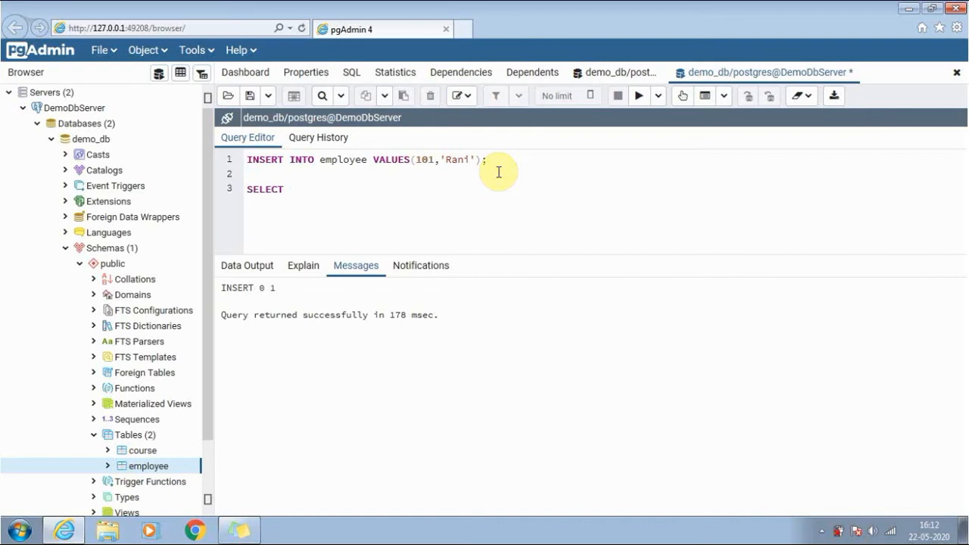
text(*)
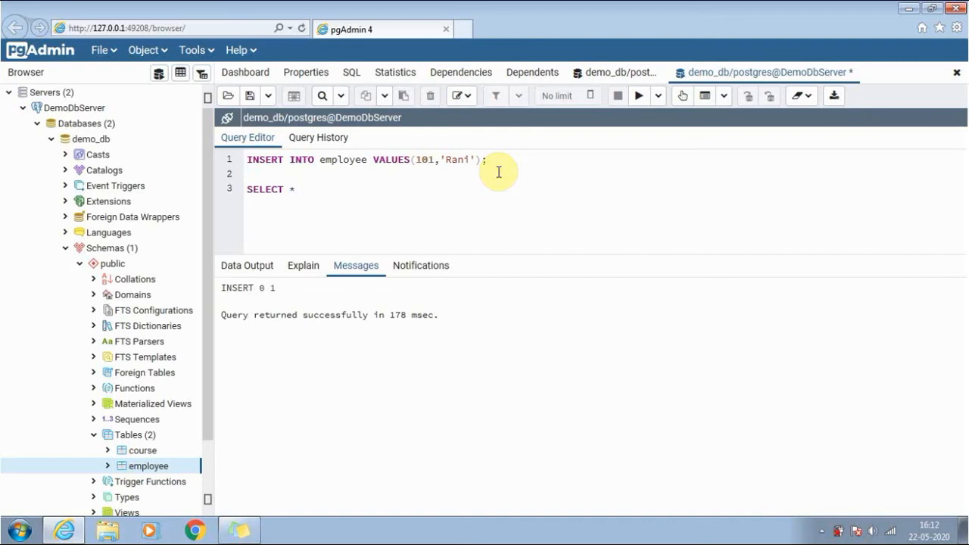
text(from)
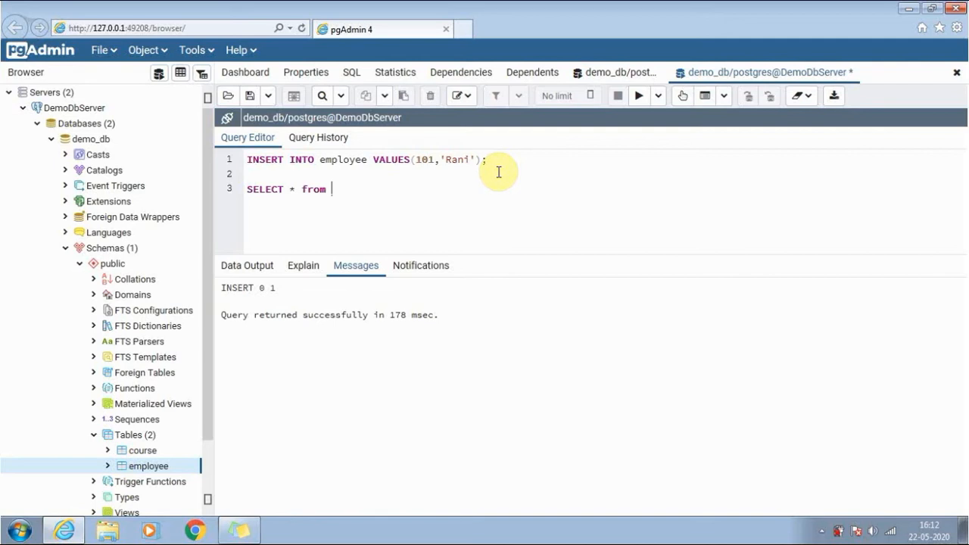
text(employee;)
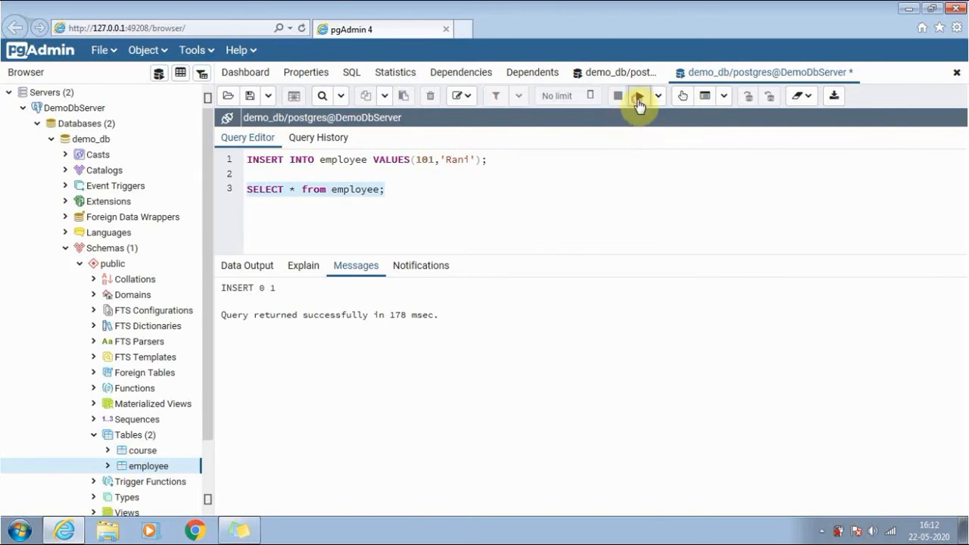
click(638, 95)
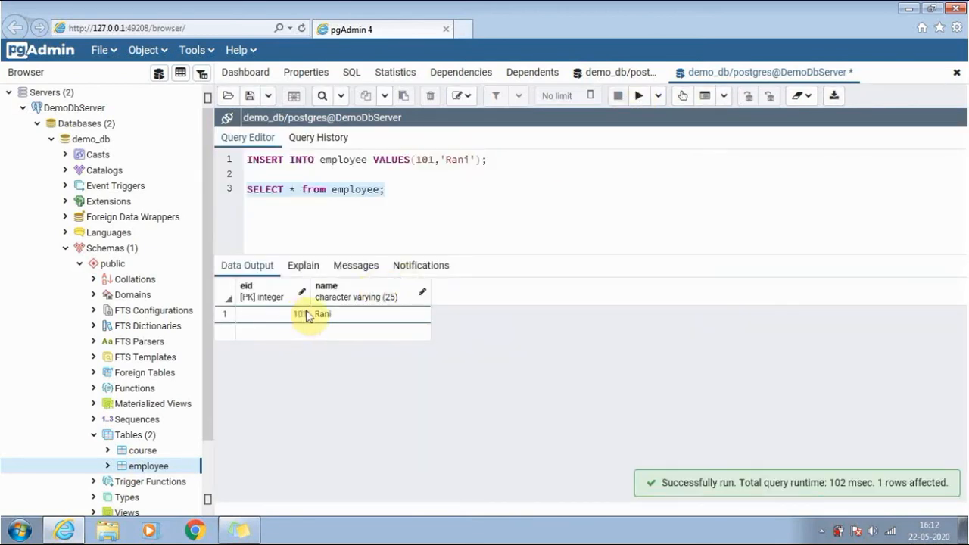
mouse_move(339, 316)
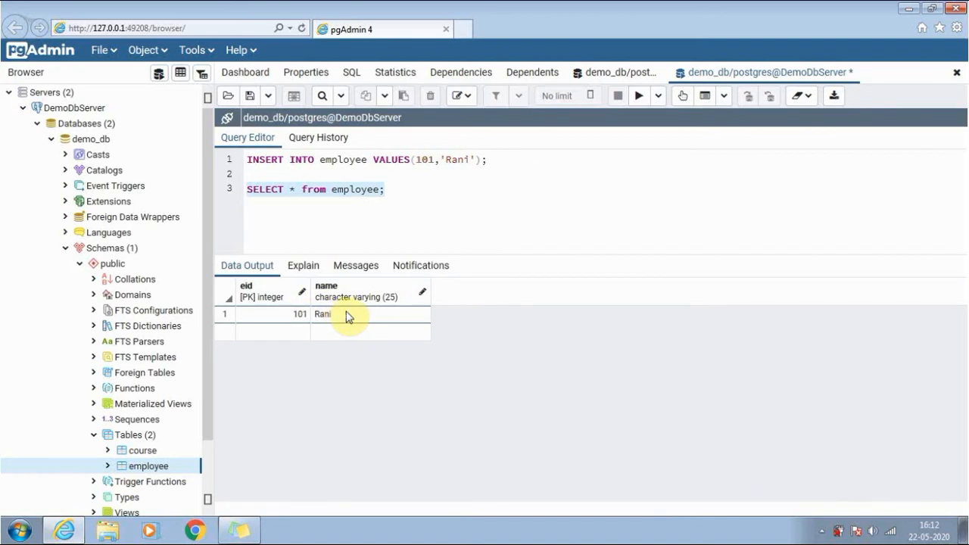
mouse_move(455, 225)
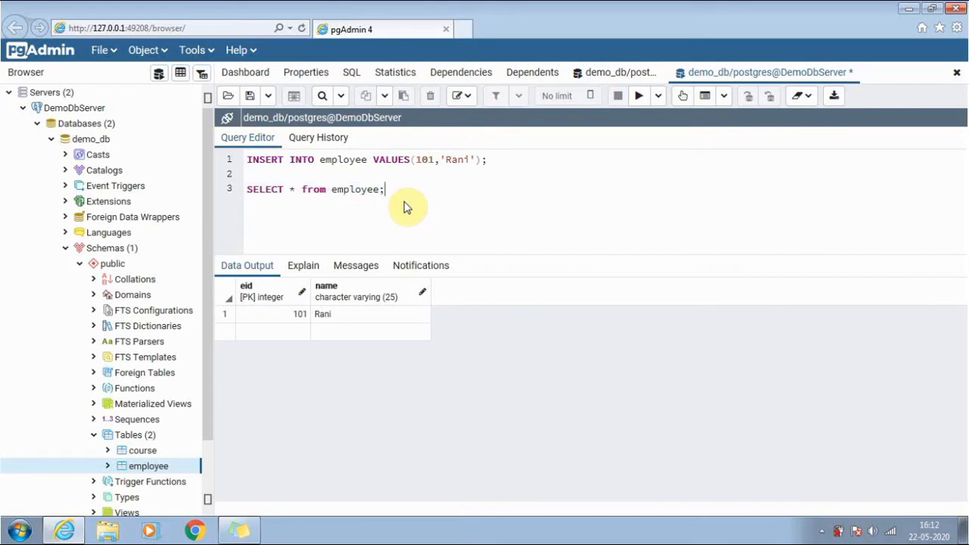
mouse_move(359, 218)
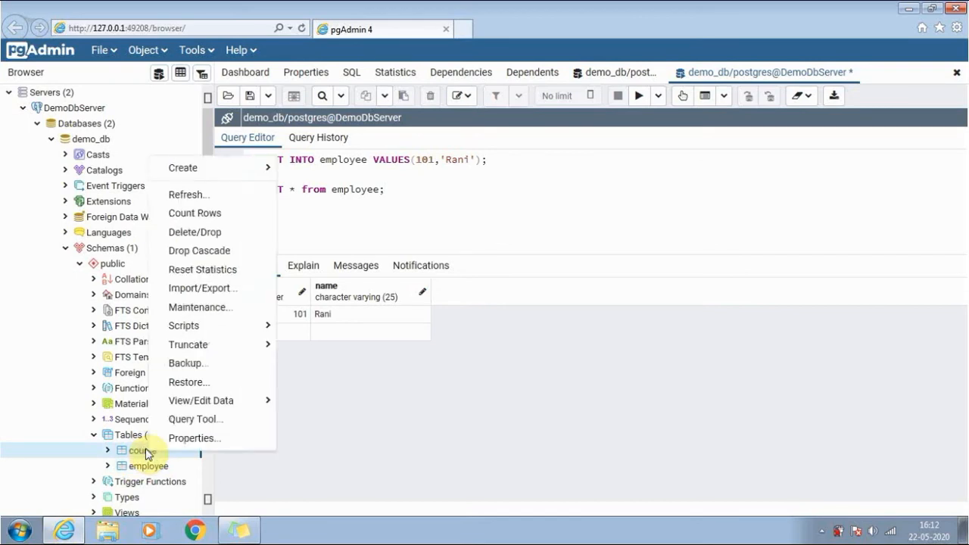
mouse_move(207, 438)
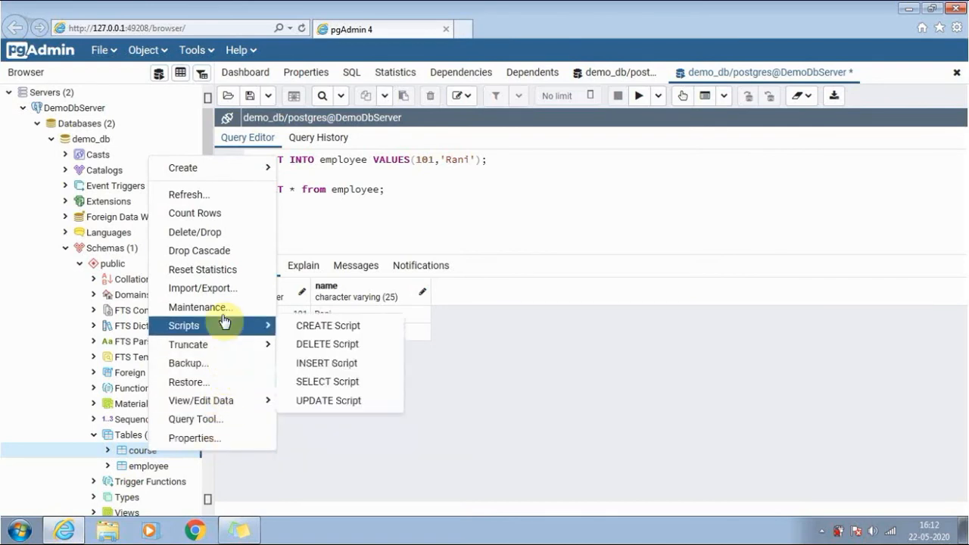
mouse_move(234, 185)
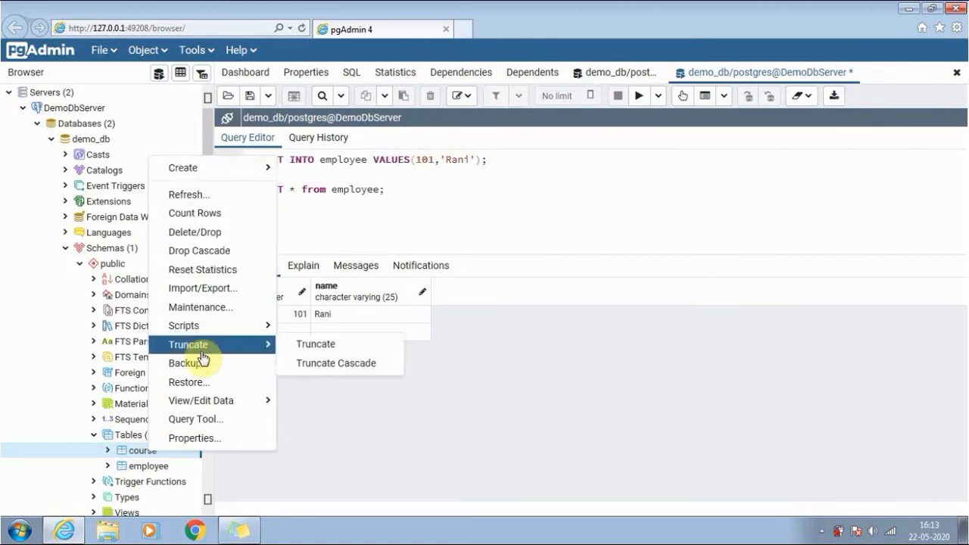
mouse_move(201, 400)
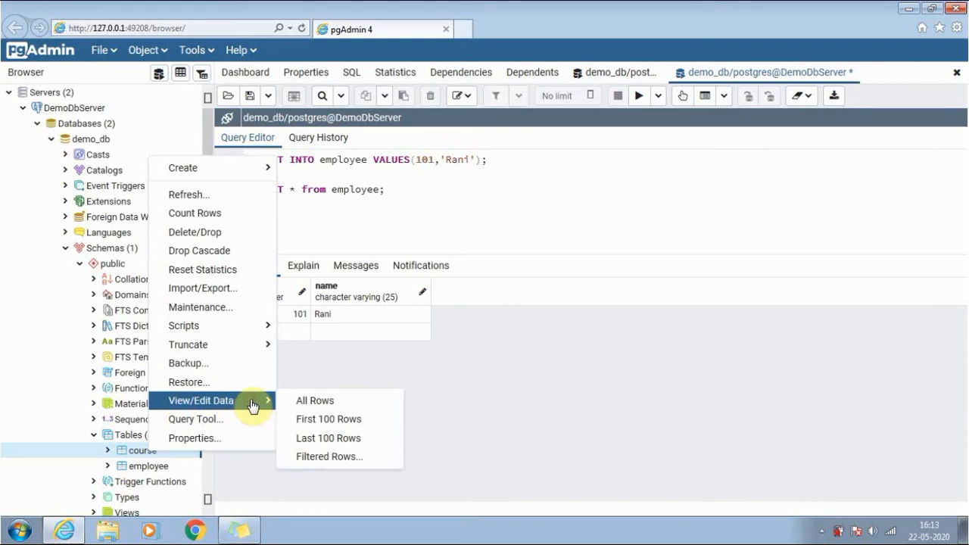
- Open View/Edit Data > All Rows for the course table
click(314, 400)
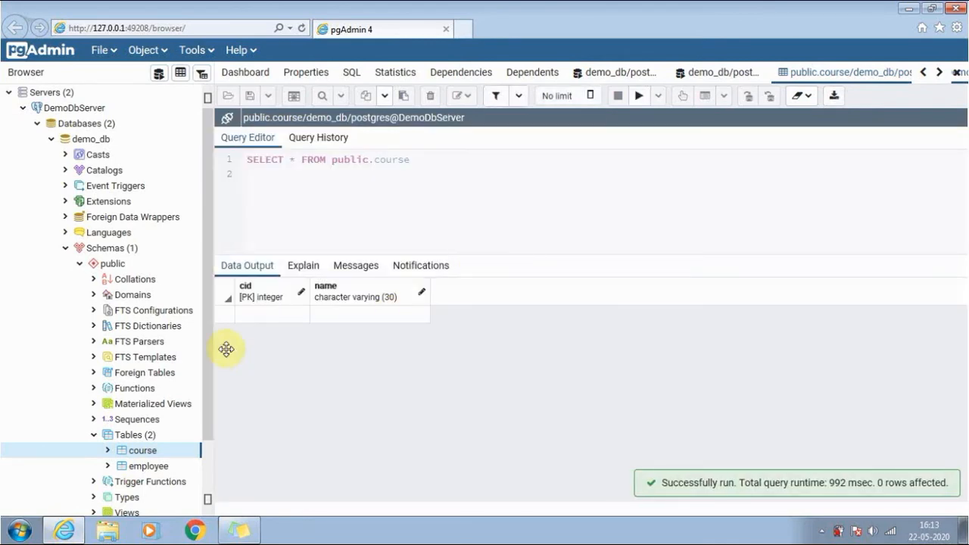
- Enter the first course row: cid 1, name BestTechLearn
click(271, 313)
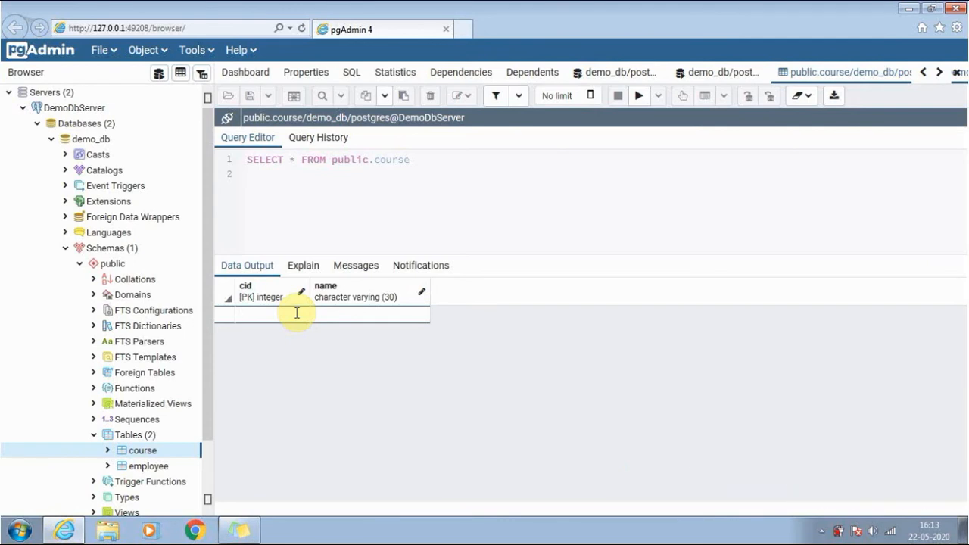
text(1)
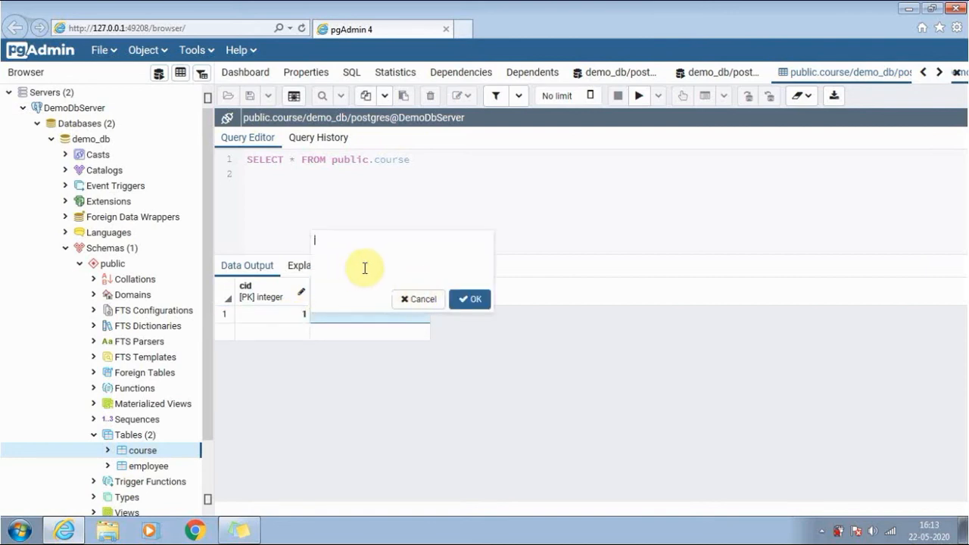
text(B)
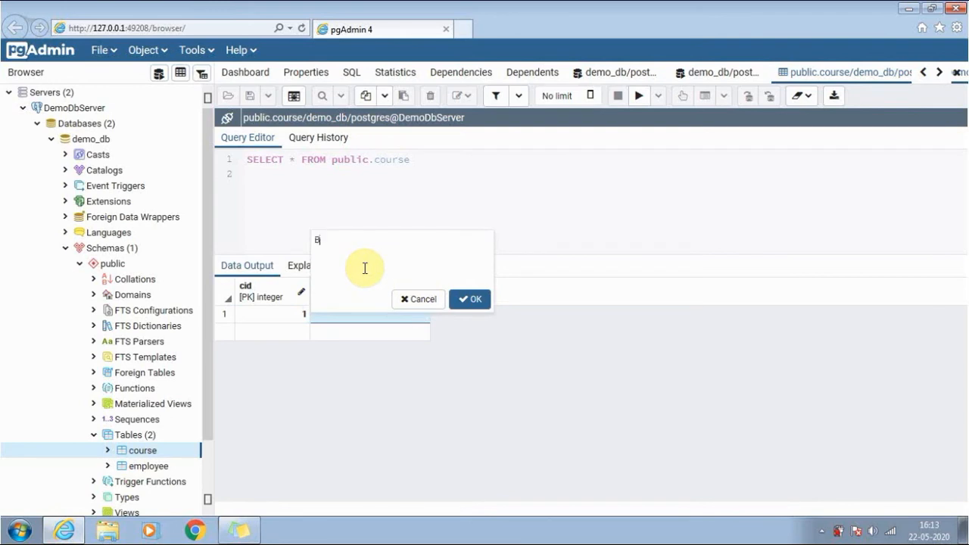
text(estTechLearn)
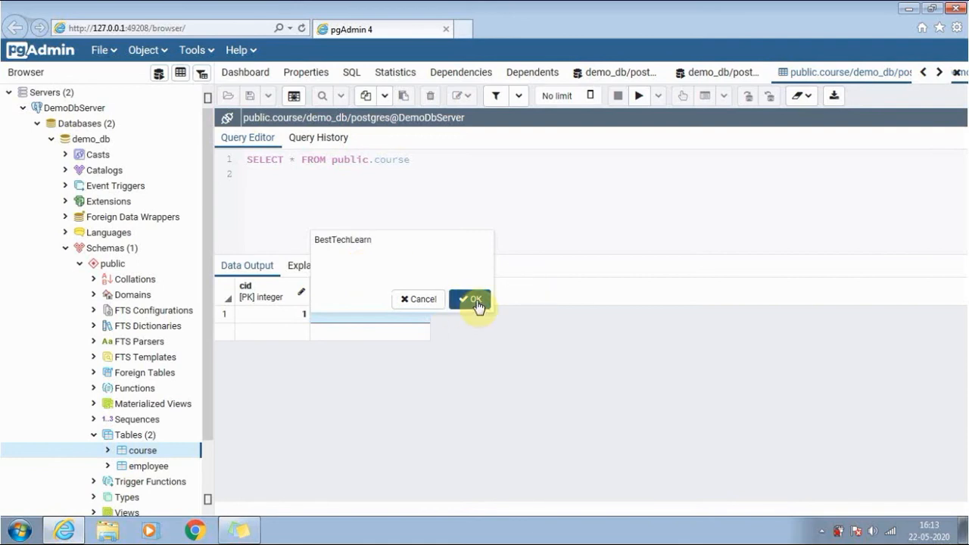
click(470, 299)
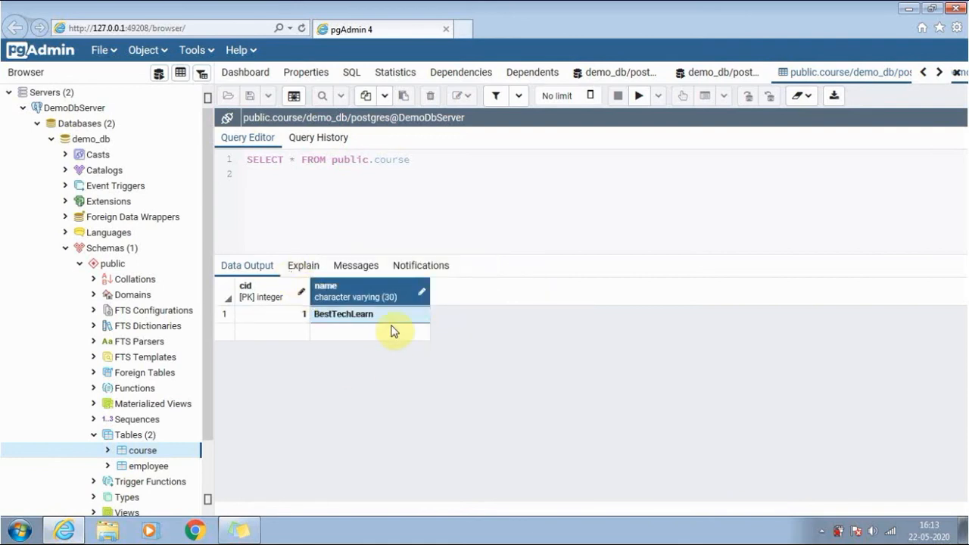
mouse_move(493, 266)
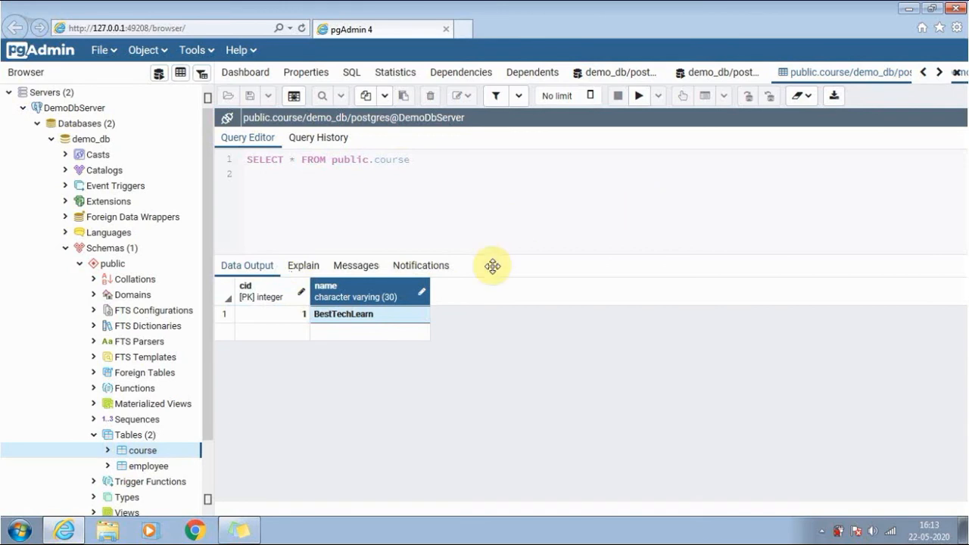
mouse_move(302, 337)
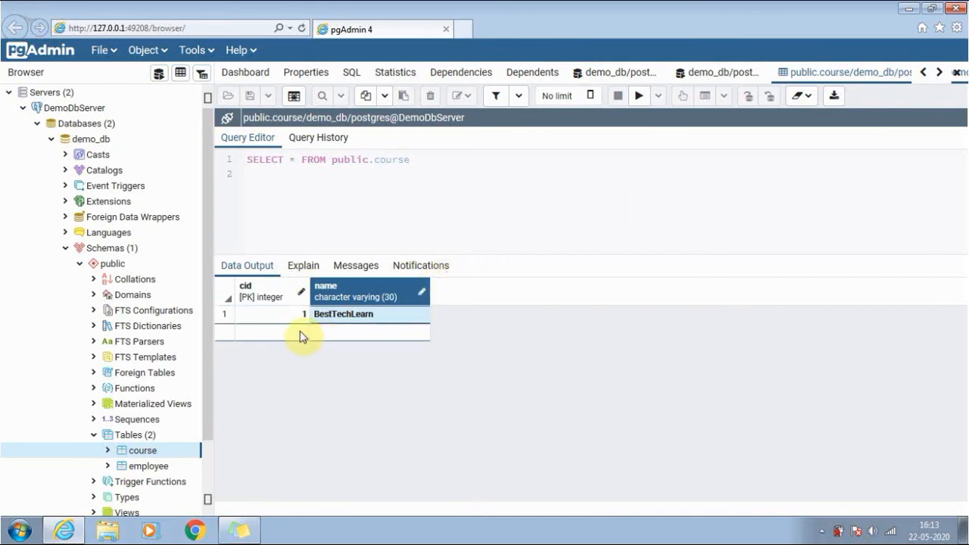
- Enter the second course row: cid 2, name java
text(2)
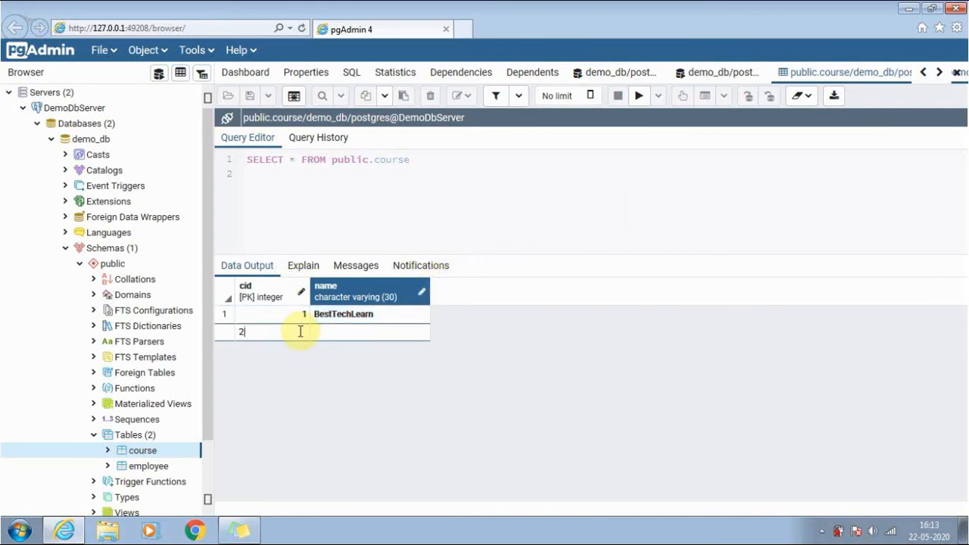
click(329, 332)
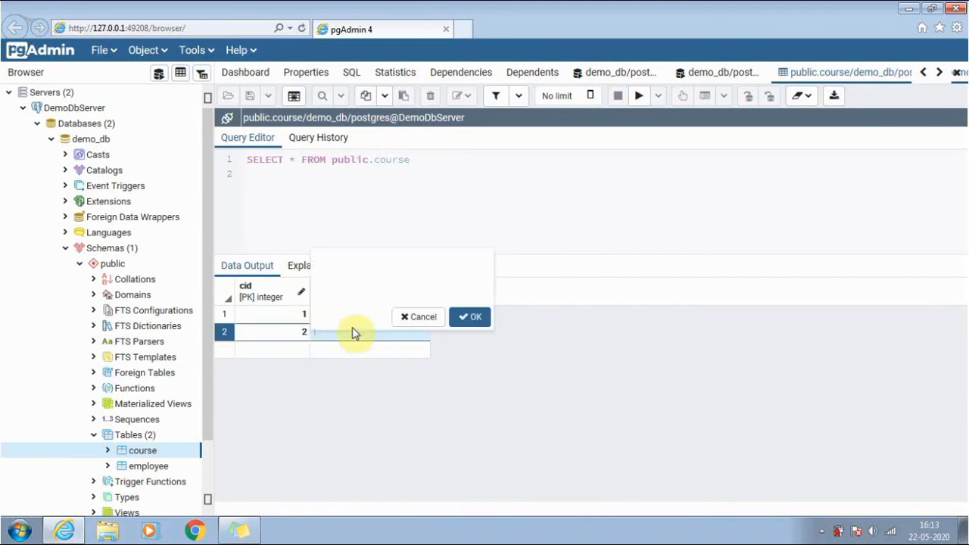
text(java)
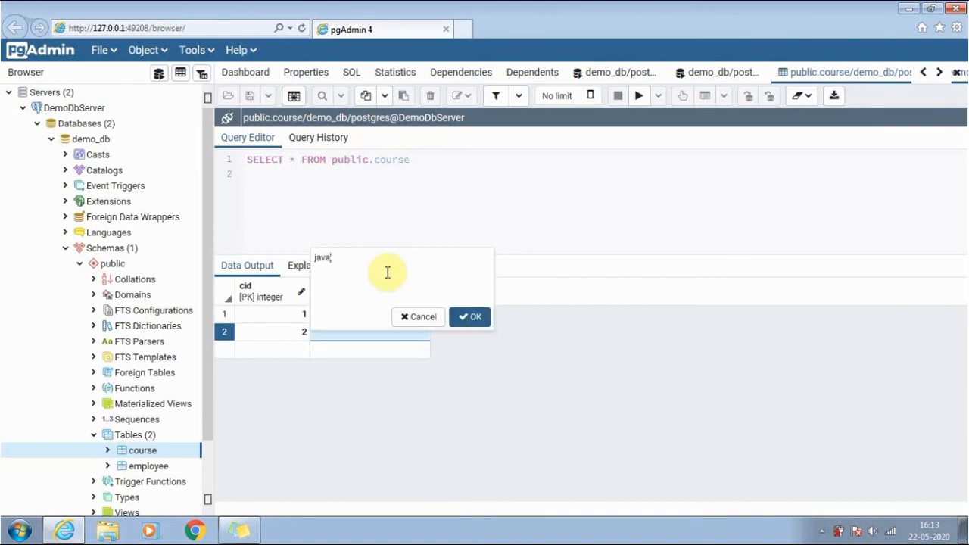
click(469, 316)
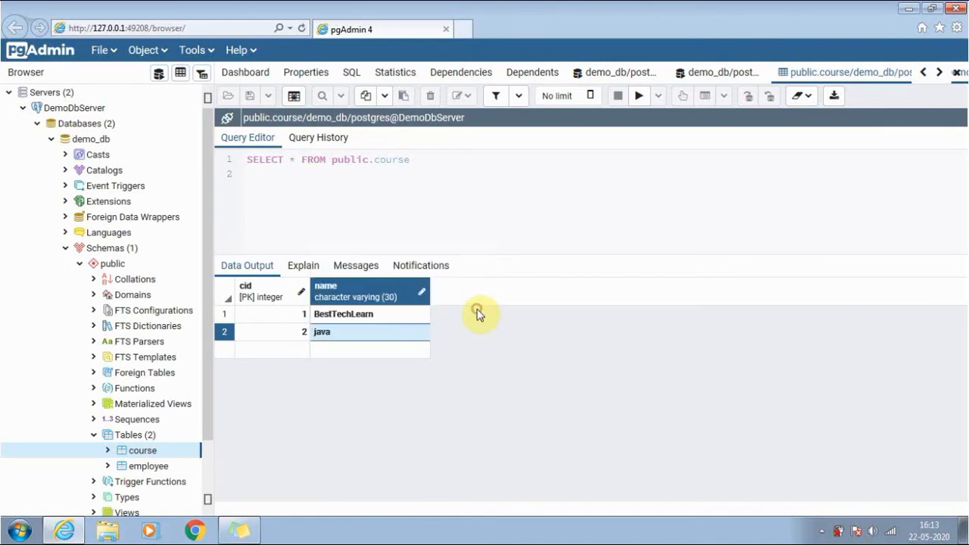
mouse_move(329, 286)
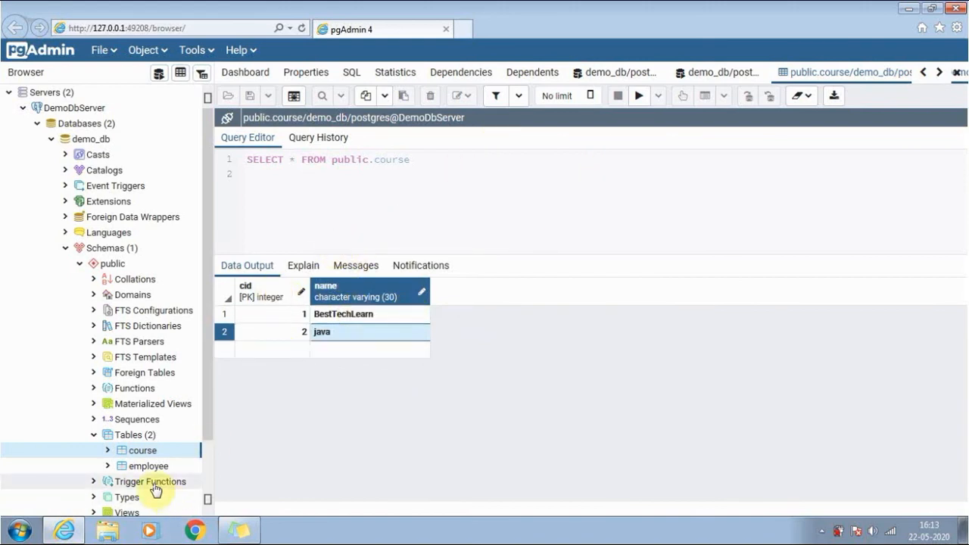
- Open View/Edit Data > All Rows for the employee table, showing SELECT * FROM public.employee
click(149, 465)
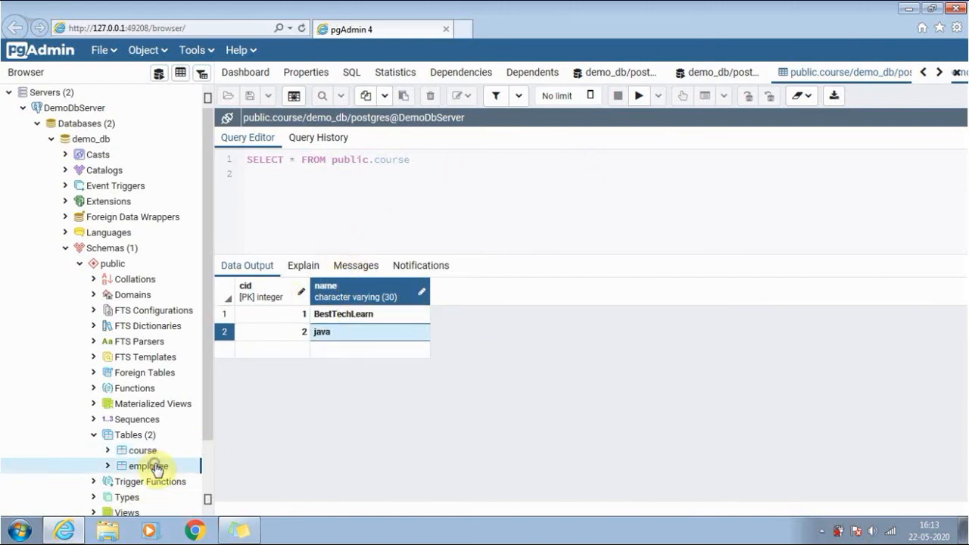
right_click(148, 466)
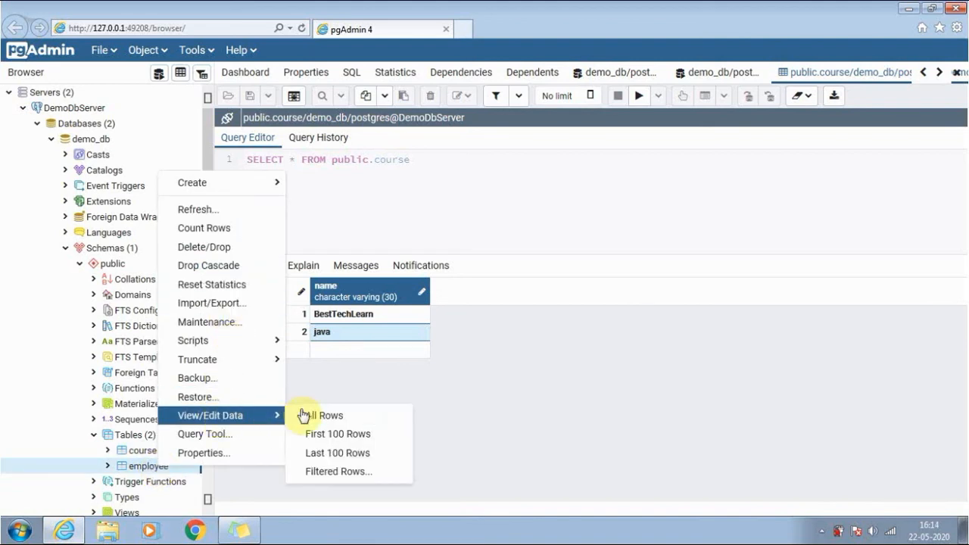
mouse_move(187, 365)
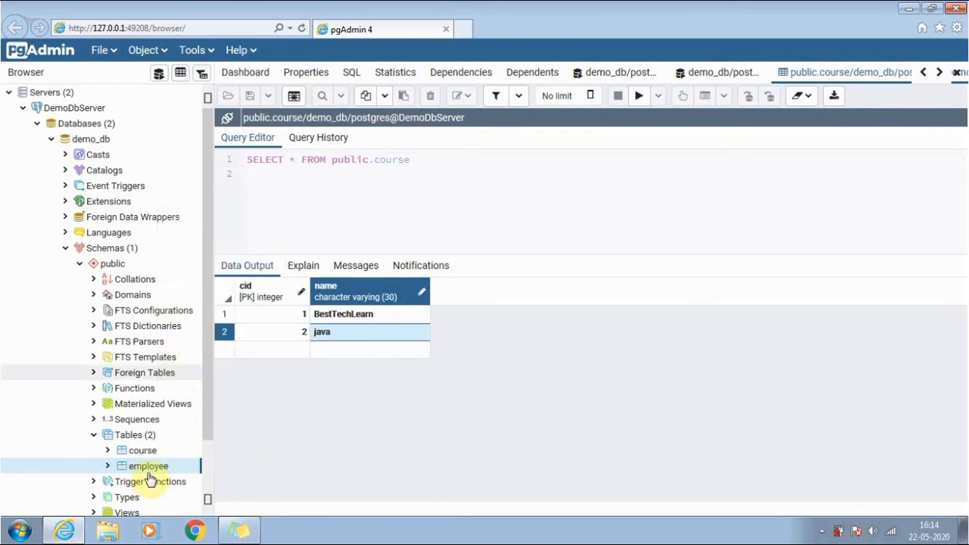
right_click(148, 466)
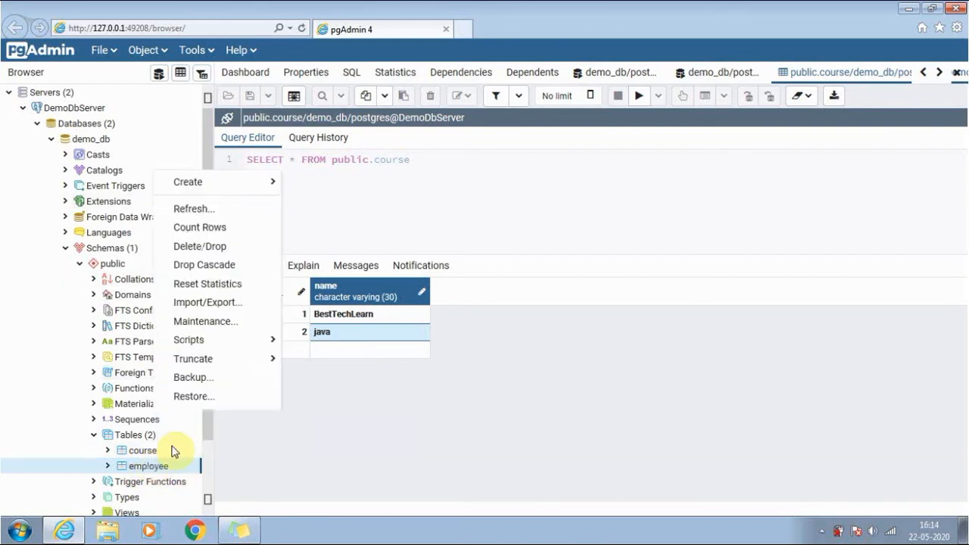
mouse_move(254, 284)
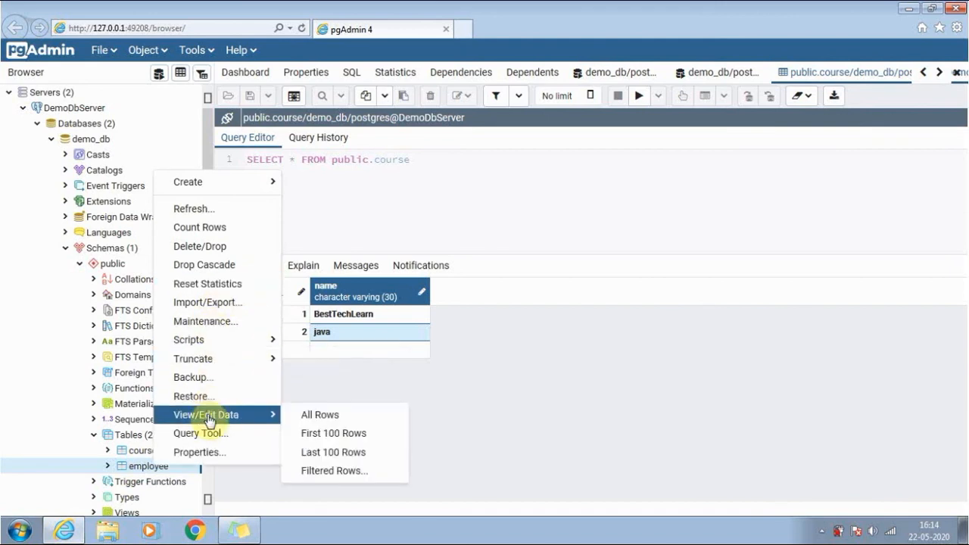
mouse_move(320, 414)
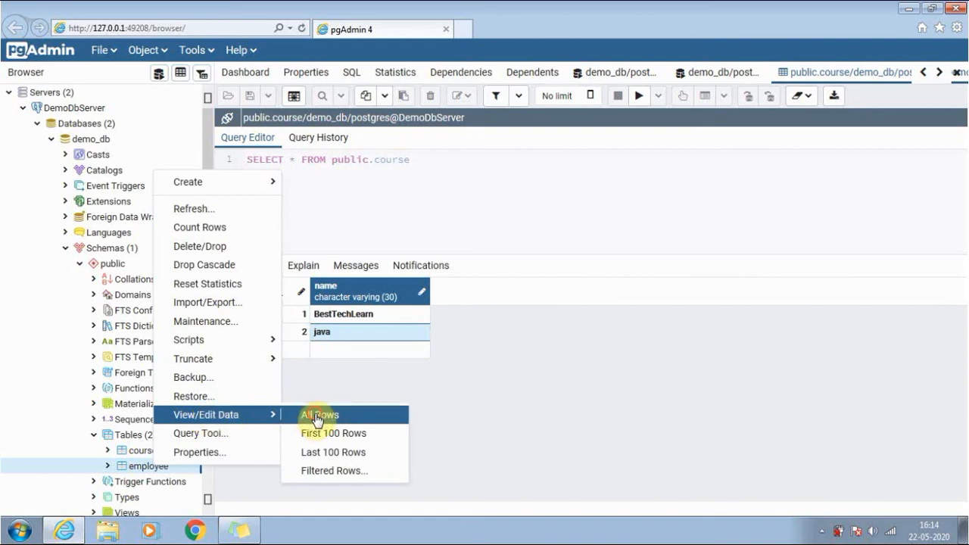
click(319, 415)
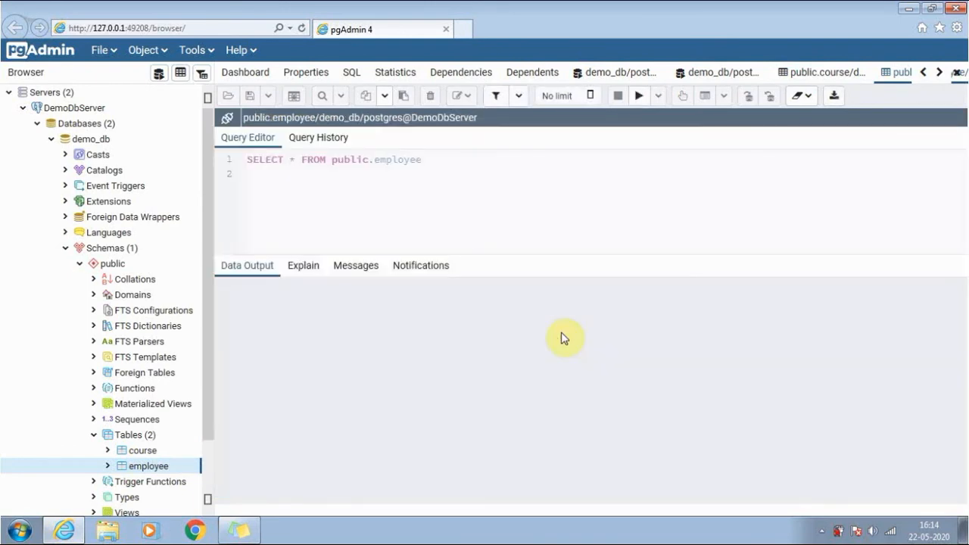
click(639, 96)
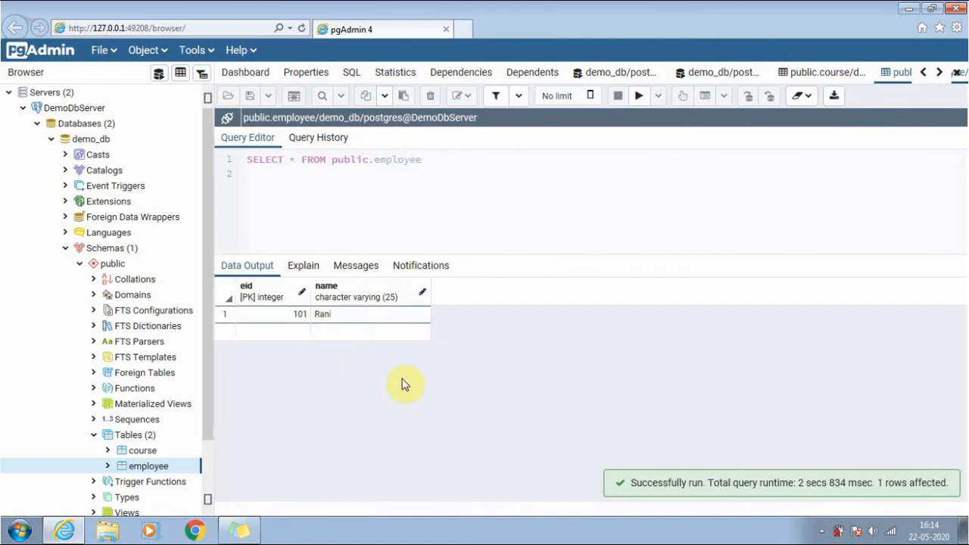
mouse_move(440, 360)
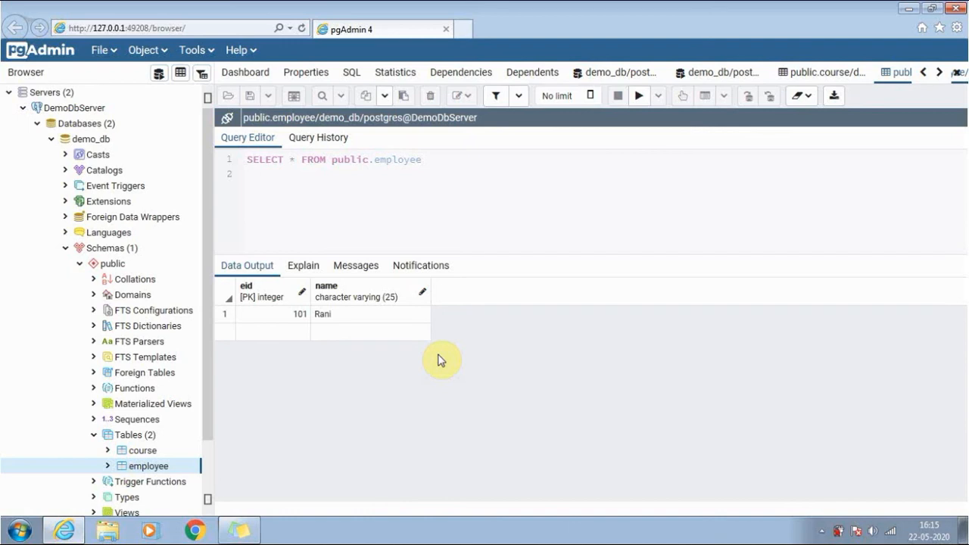
mouse_move(534, 178)
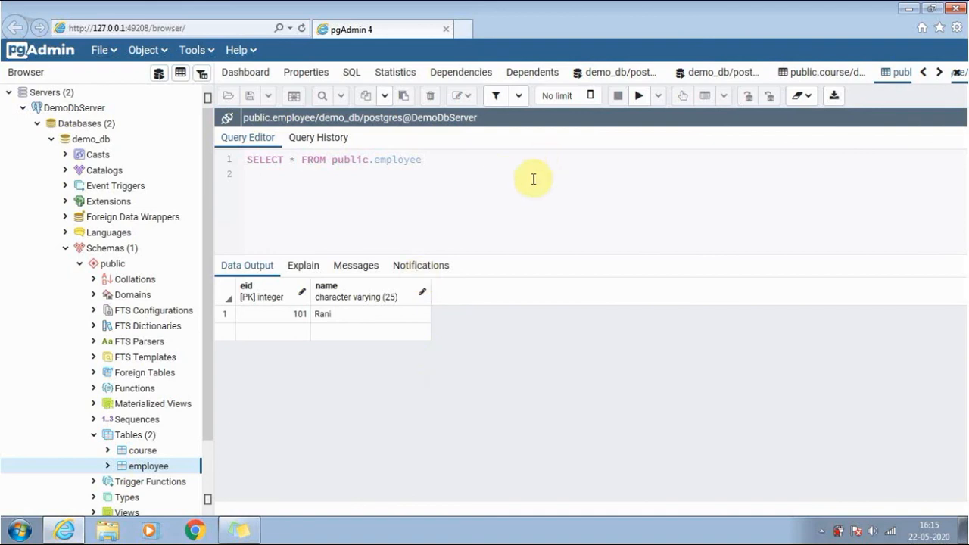